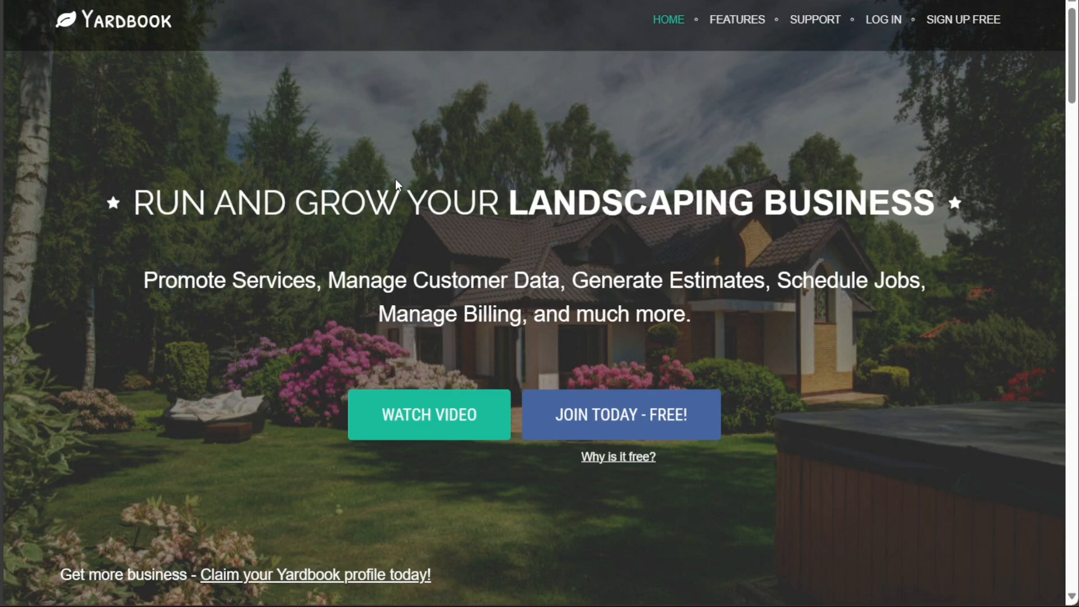
mouse_move(596, 142)
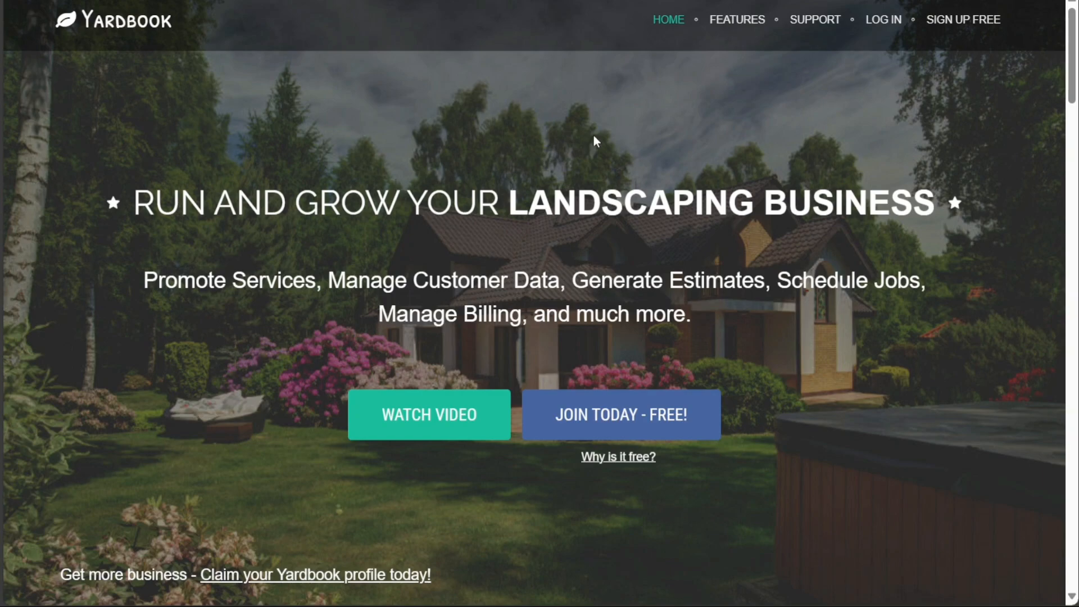
mouse_move(634, 137)
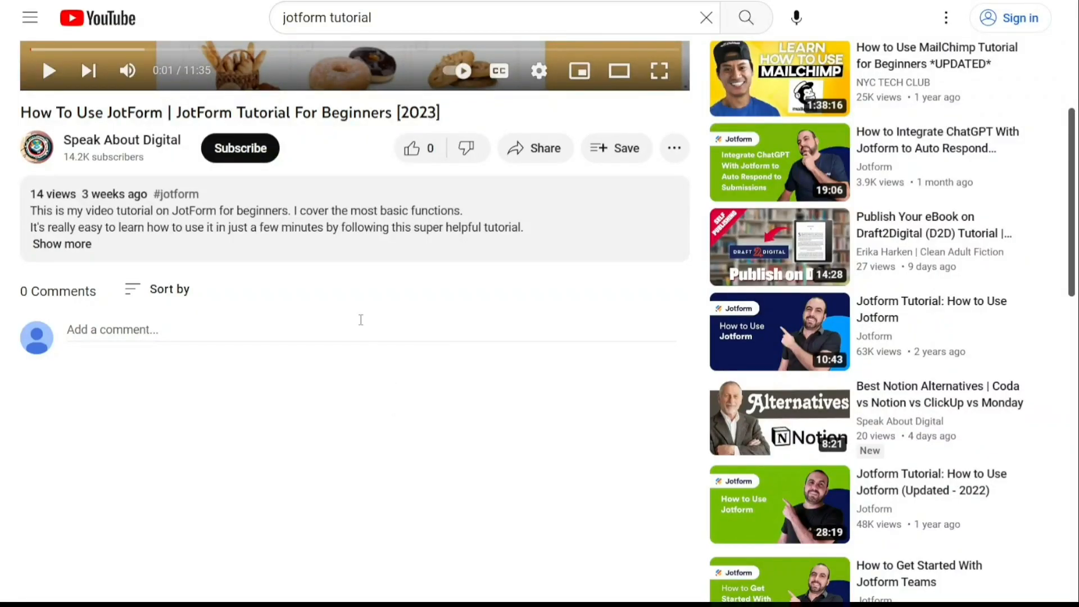
Step: Reach Yardbook's free sign-up from the video link and submit the first registration step
left_click(61, 244)
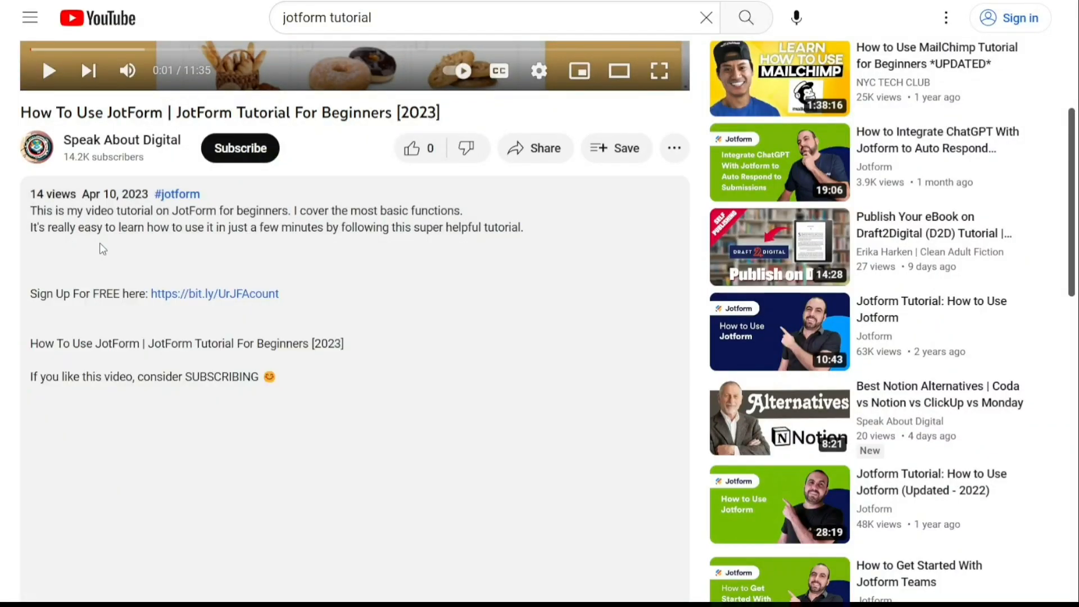
mouse_move(217, 297)
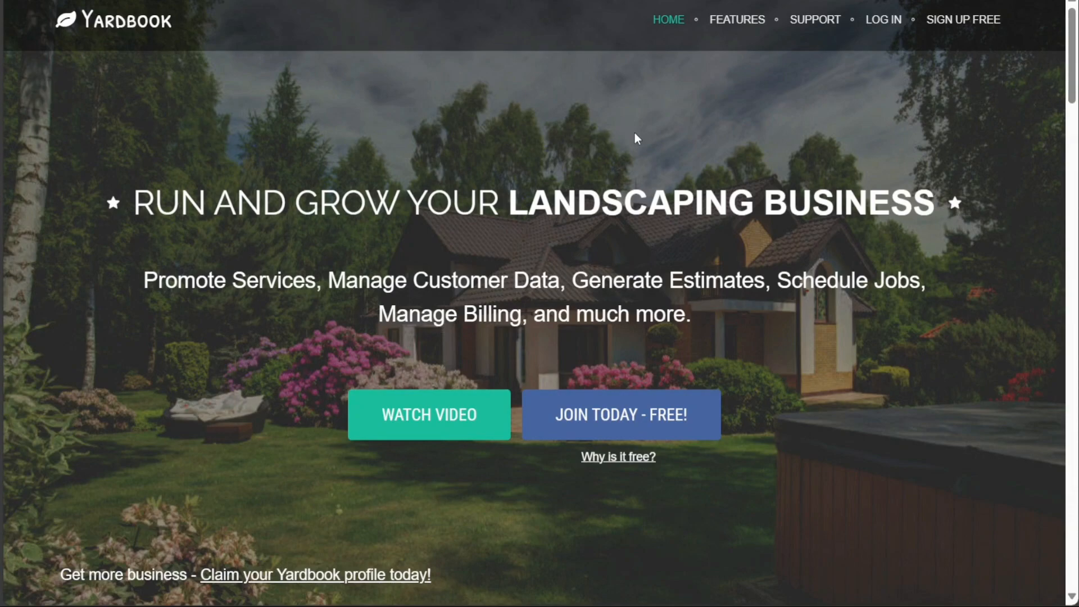
mouse_move(964, 19)
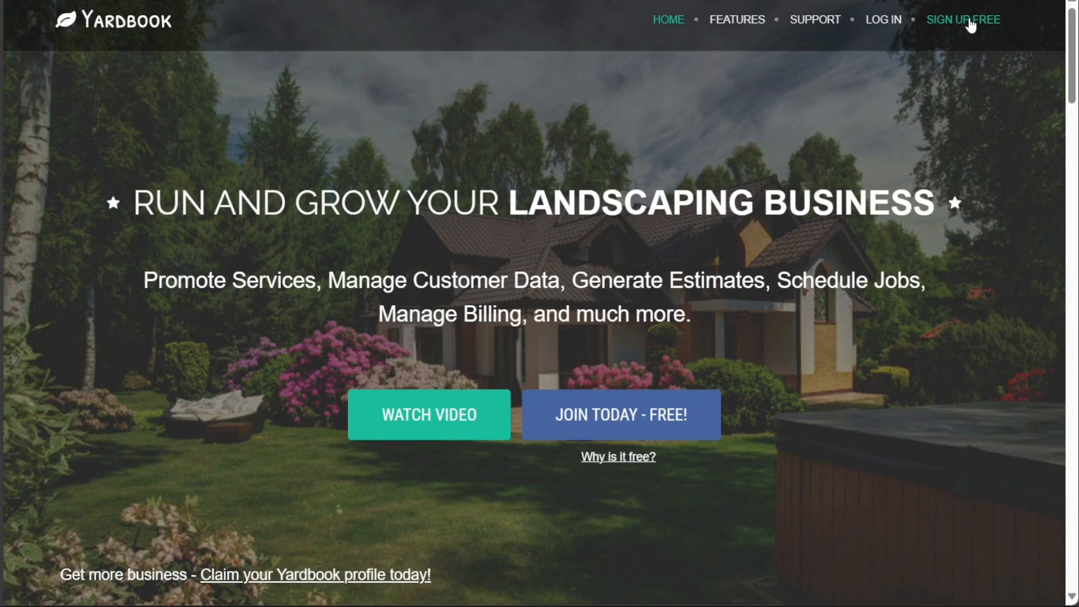
mouse_move(461, 97)
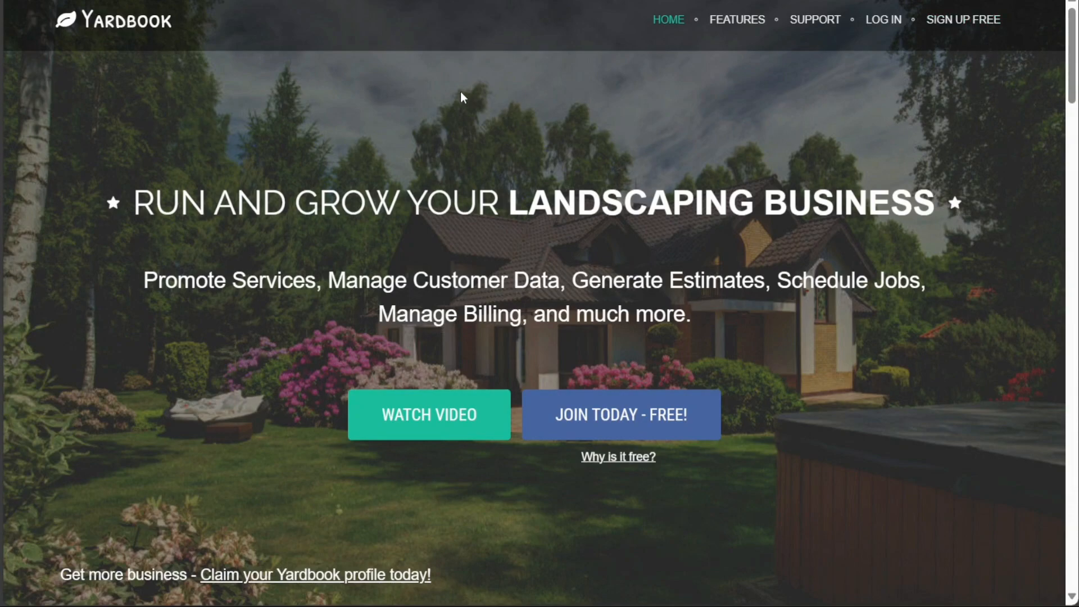
left_click(620, 415)
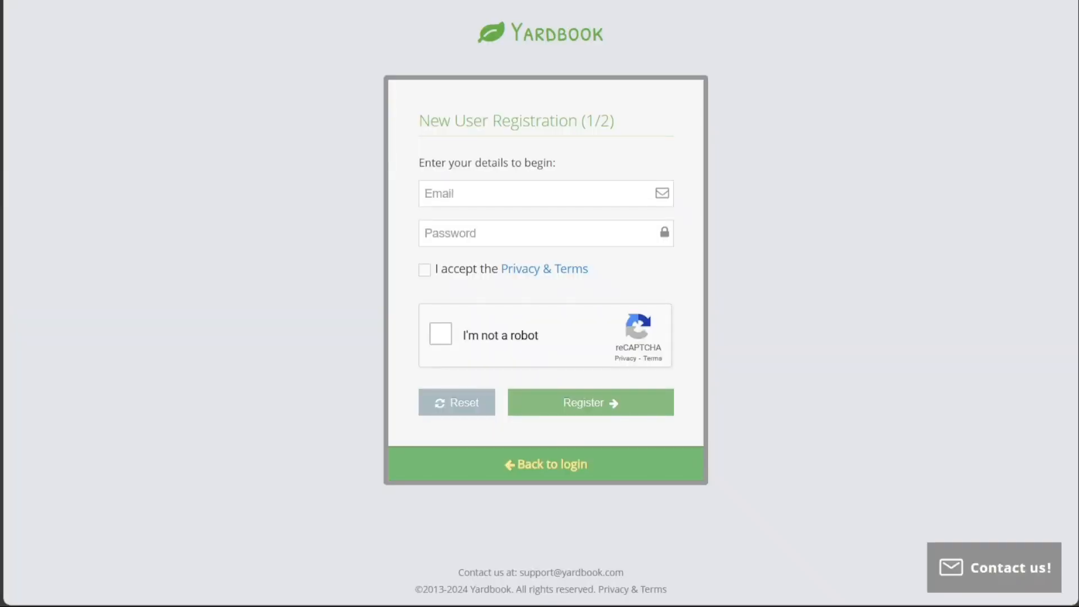
mouse_move(493, 222)
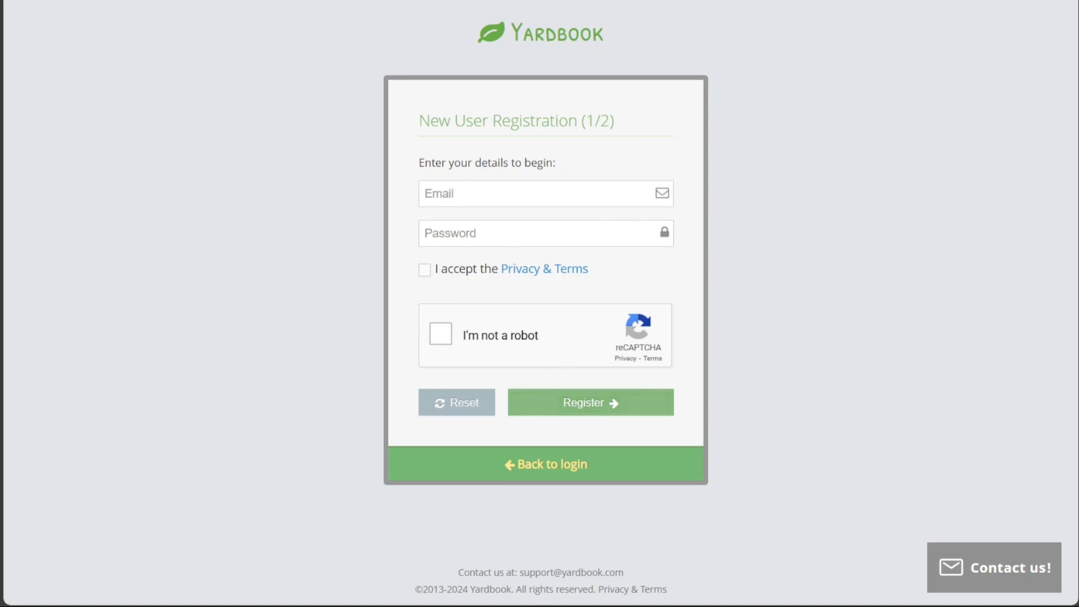
left_click(589, 403)
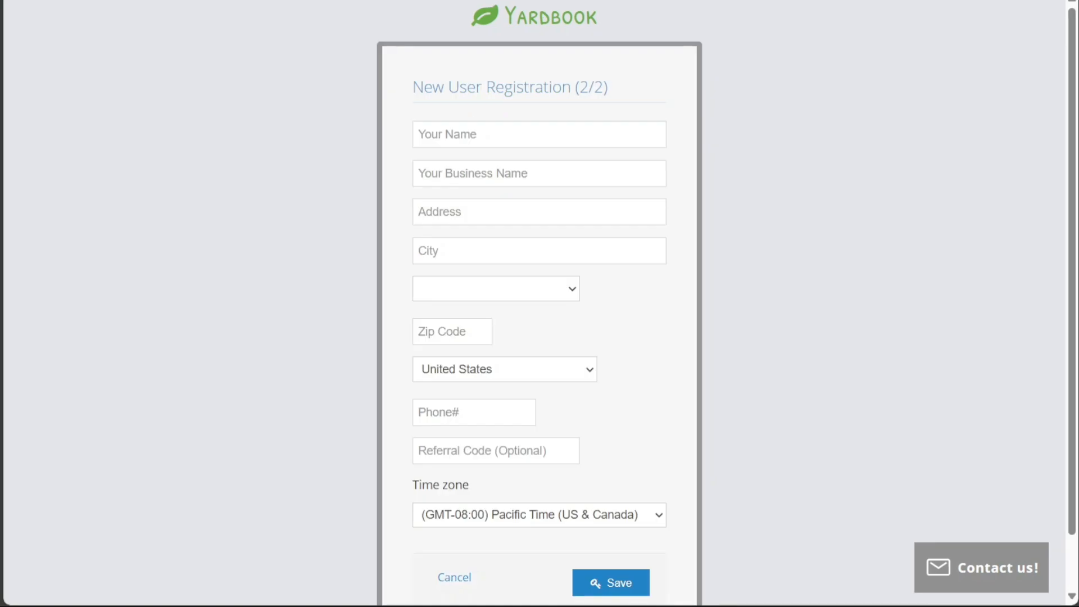
left_click(538, 134)
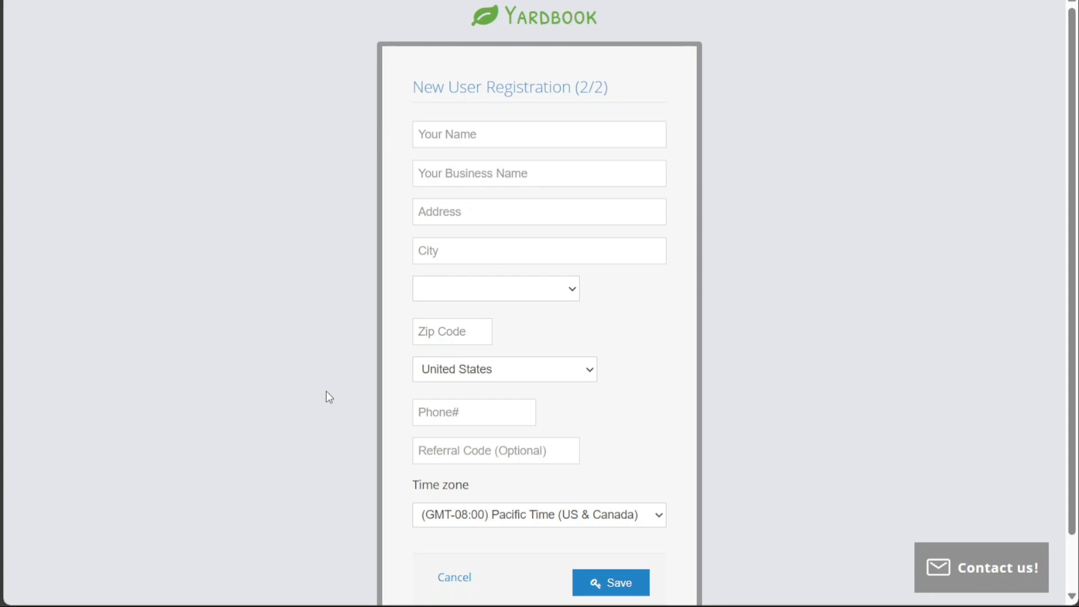
mouse_move(329, 398)
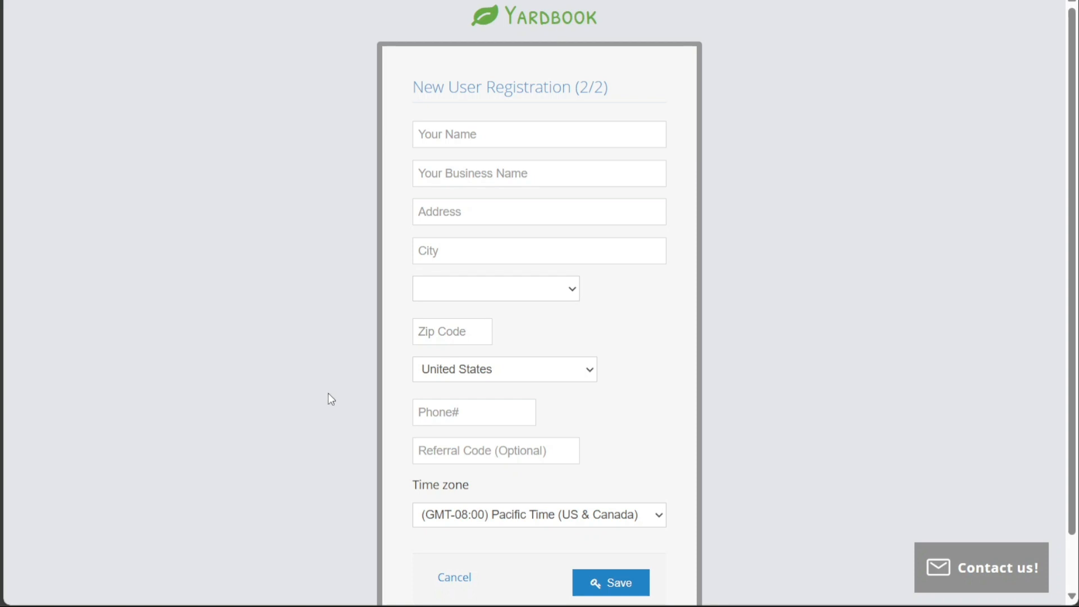
mouse_move(610, 582)
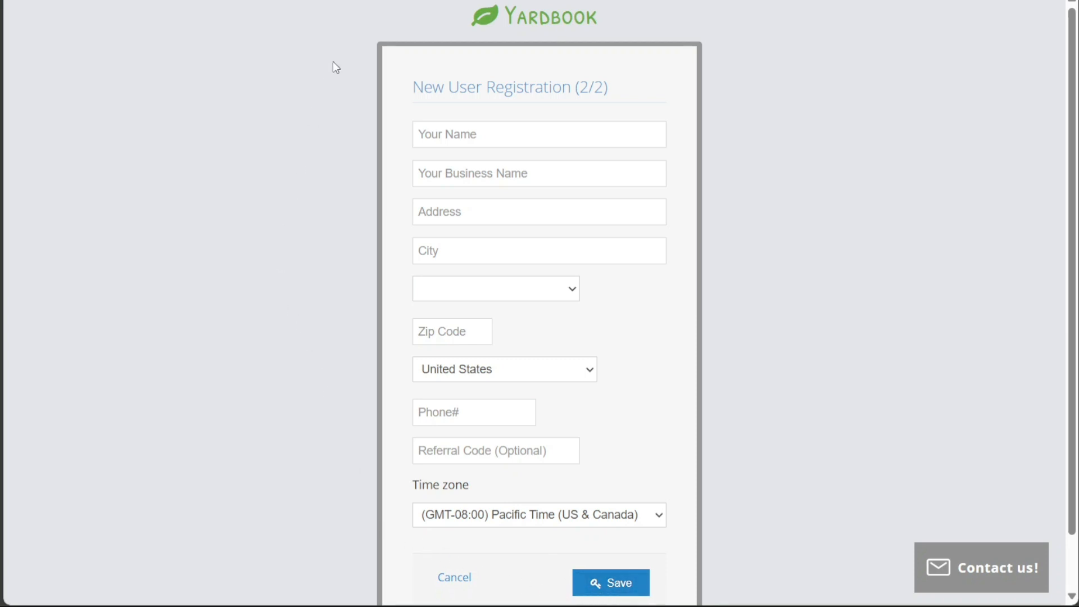
Step: Save the business details to finish registering and land on the dashboard
left_click(609, 582)
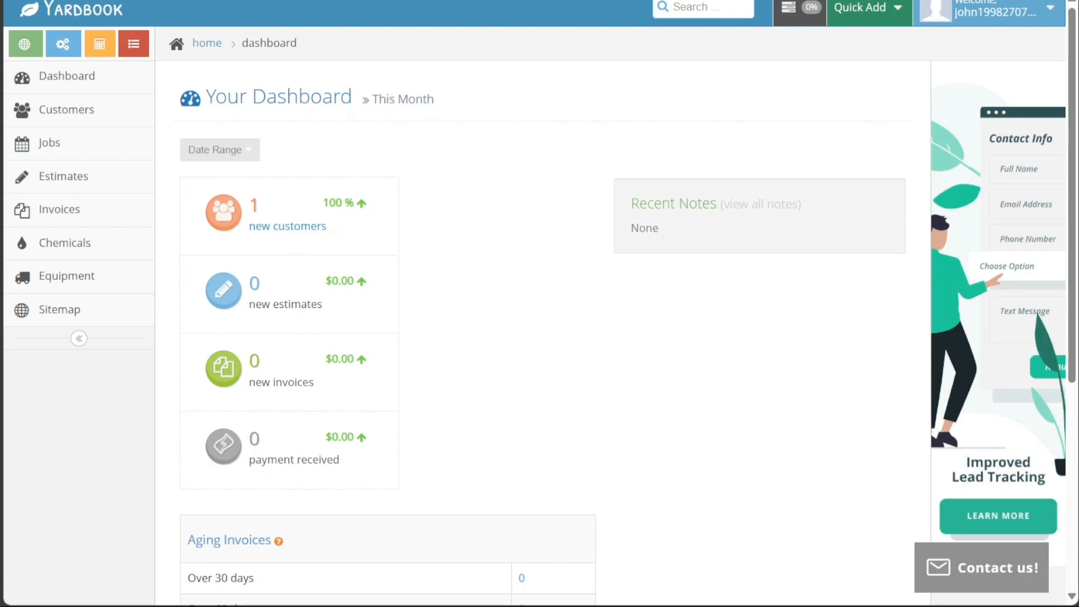
mouse_move(63, 44)
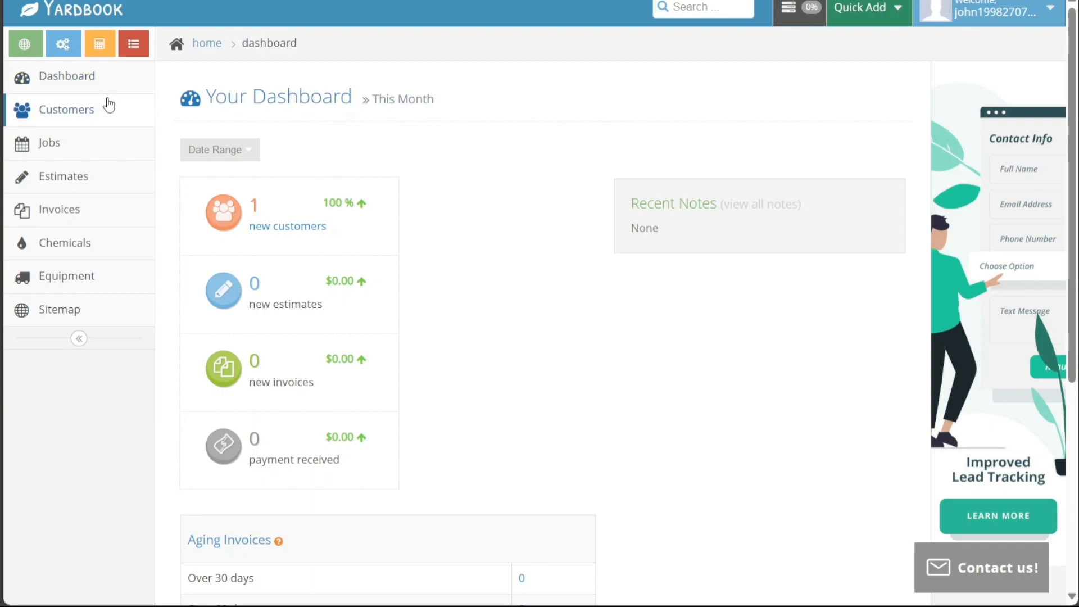
Step: Visit the Customers list, the Jobs schedule and the empty Estimates page from the sidebar
left_click(67, 109)
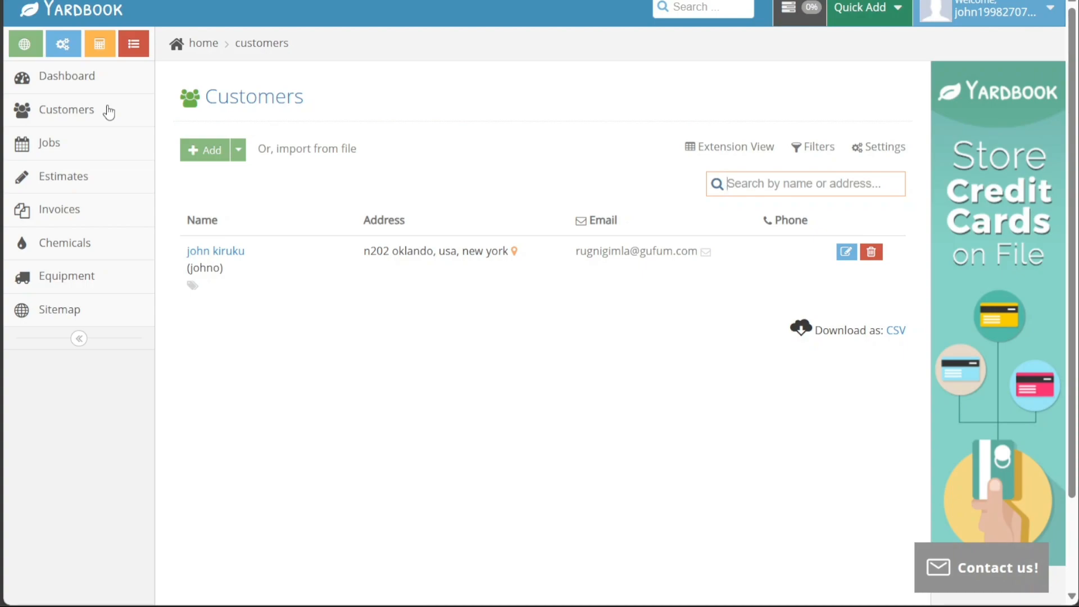
left_click(49, 142)
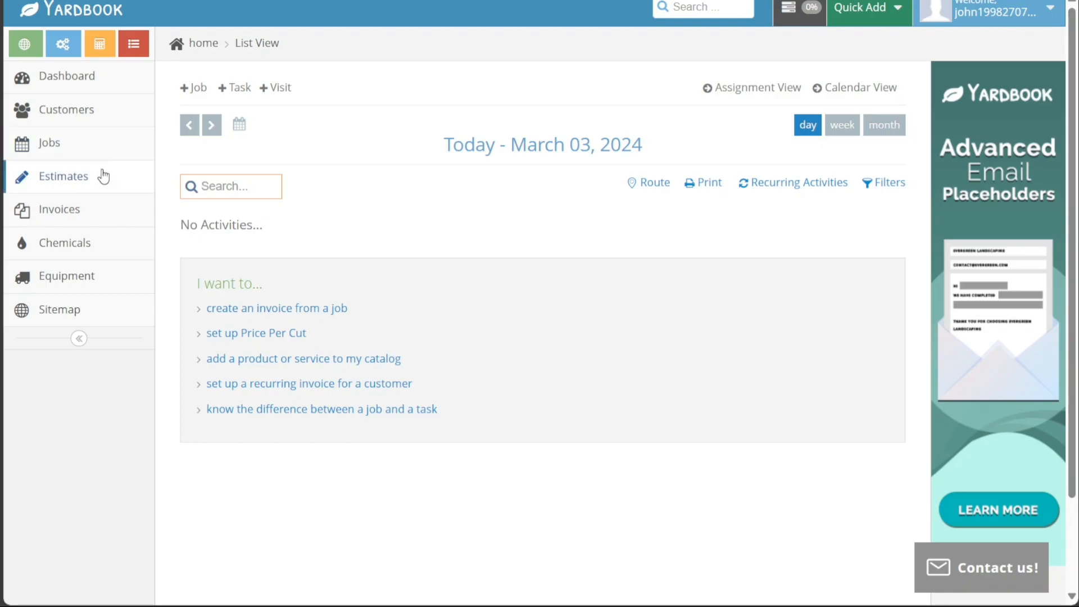
left_click(63, 176)
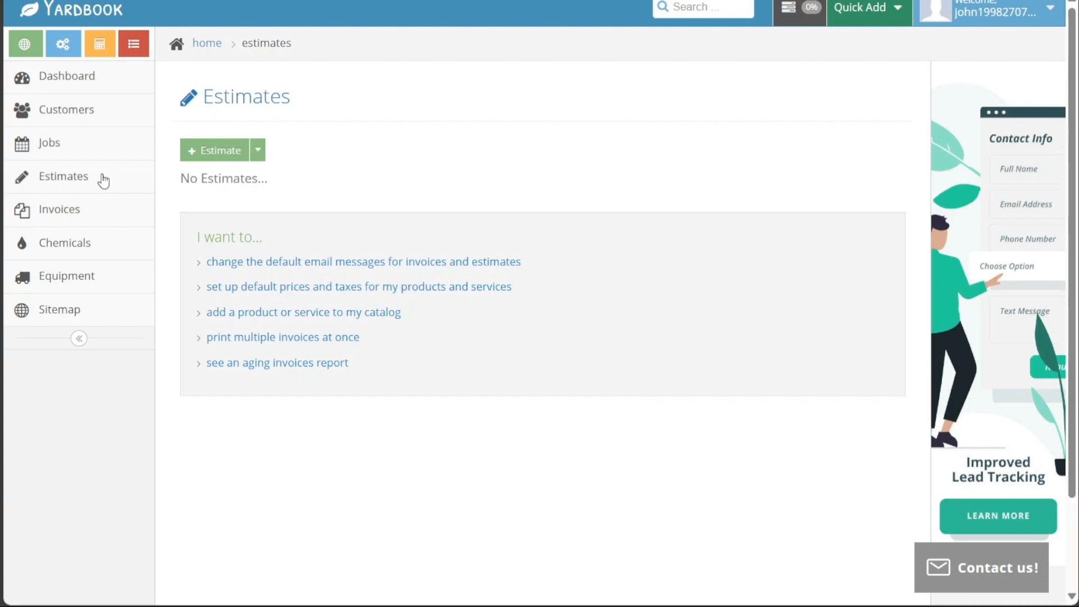
Step: Show the Invoices page with no invoices across new, pending payment and paid
left_click(60, 210)
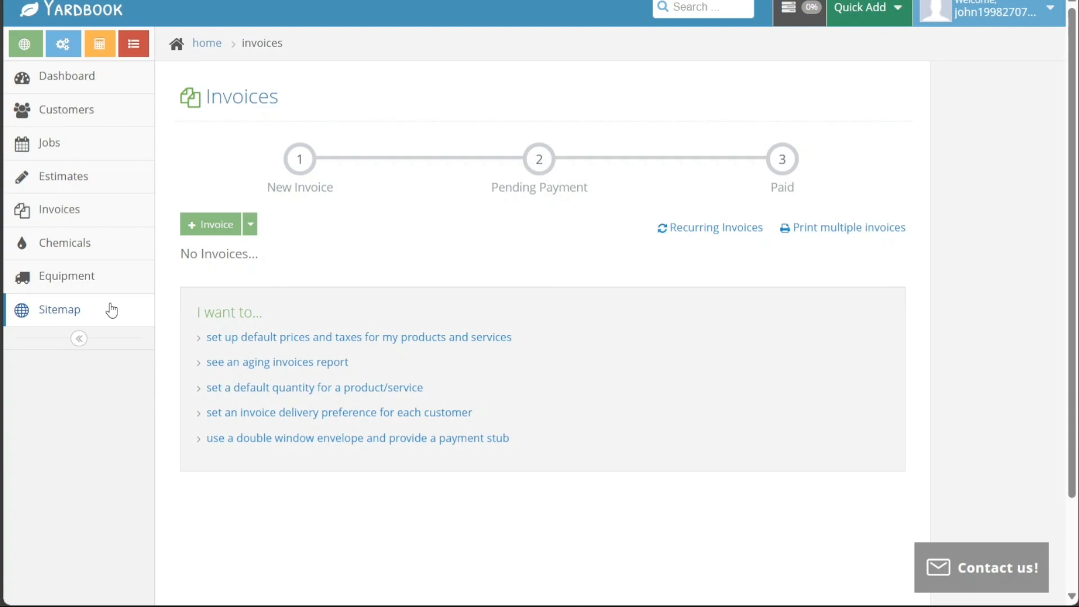
mouse_move(918, 7)
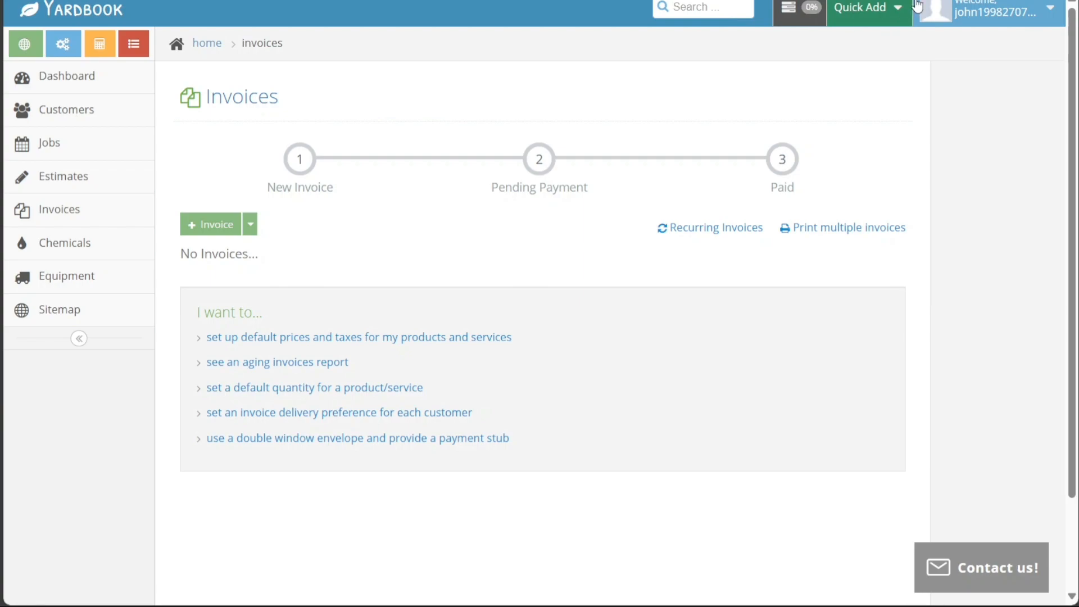
mouse_move(901, 73)
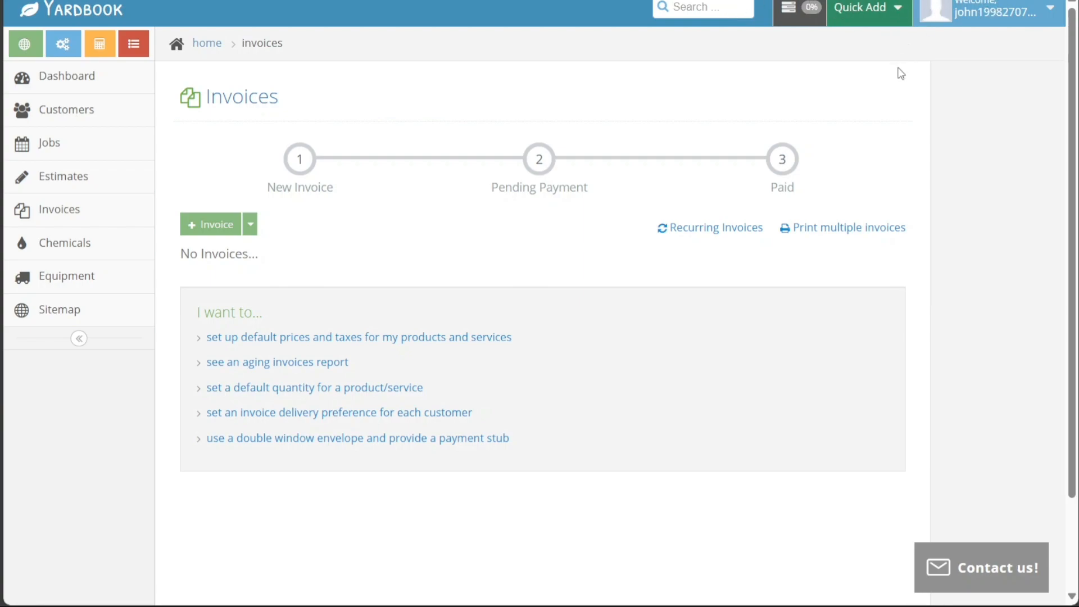
mouse_move(892, 17)
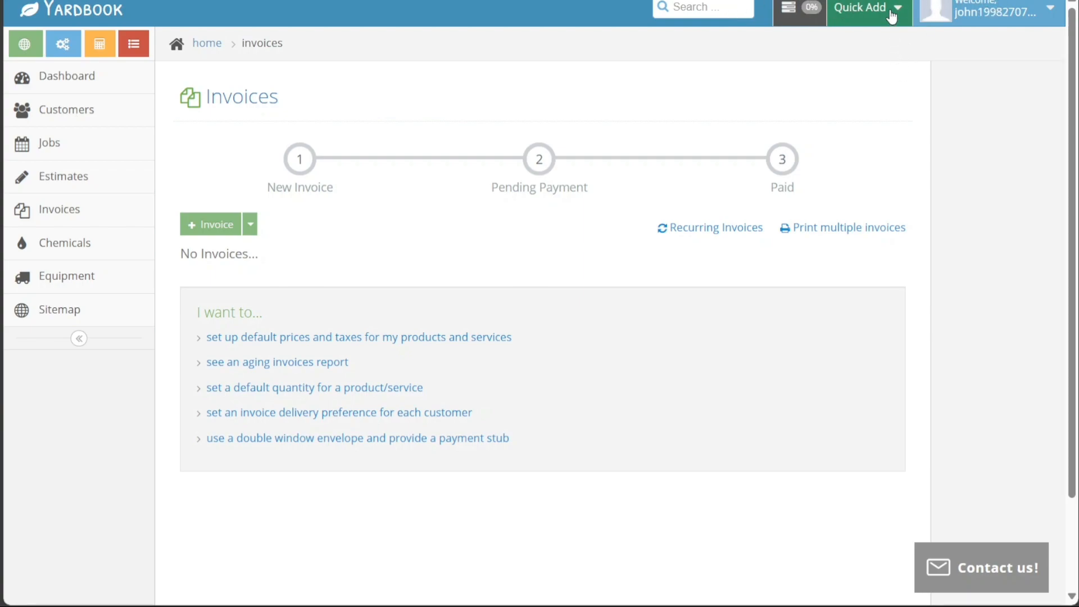
left_click(864, 8)
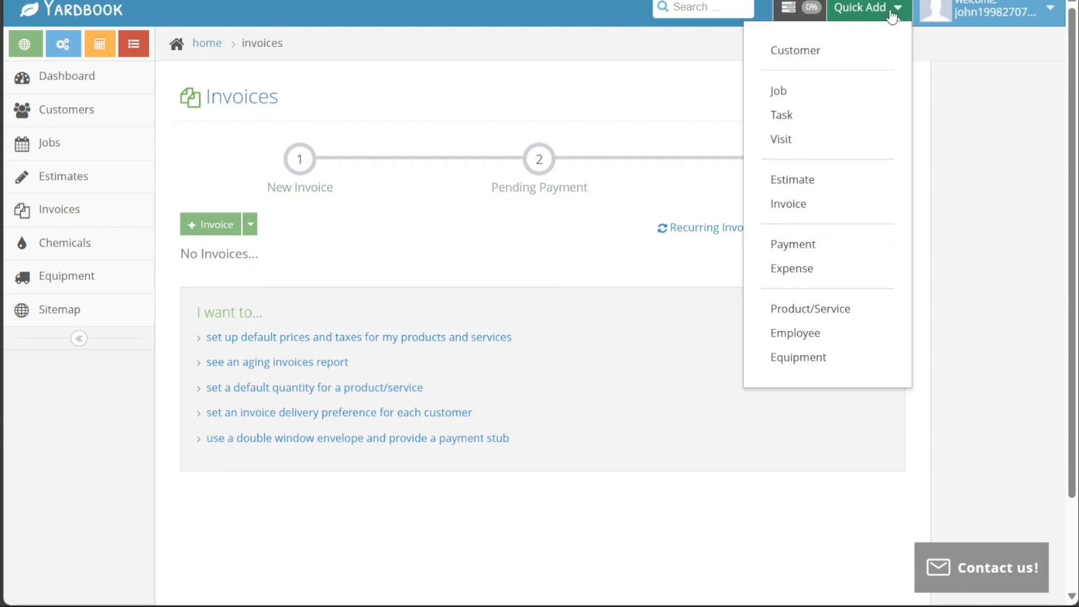
mouse_move(814, 163)
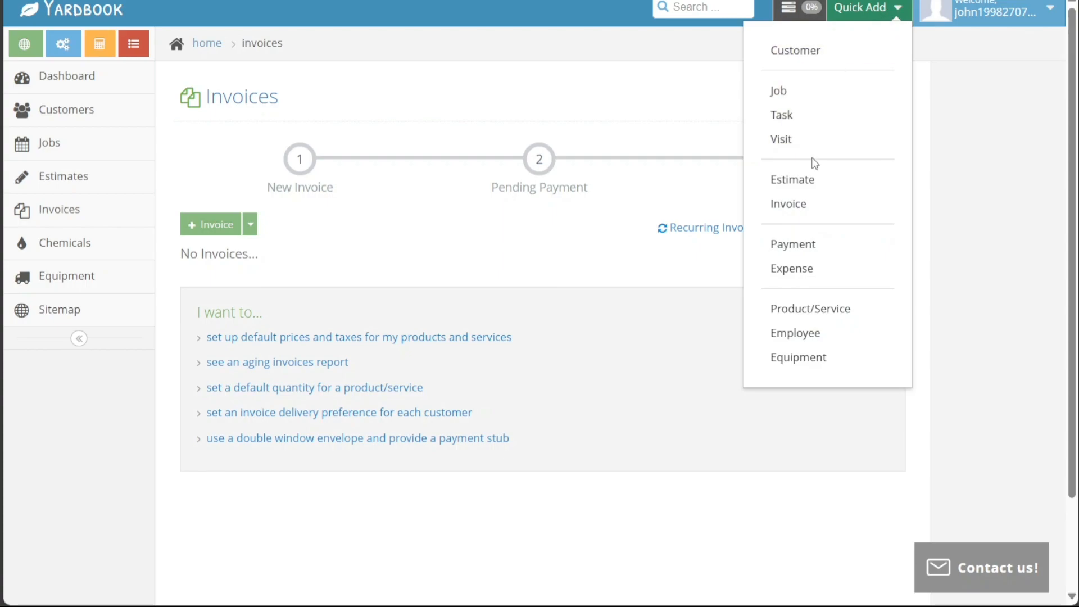
mouse_move(792, 269)
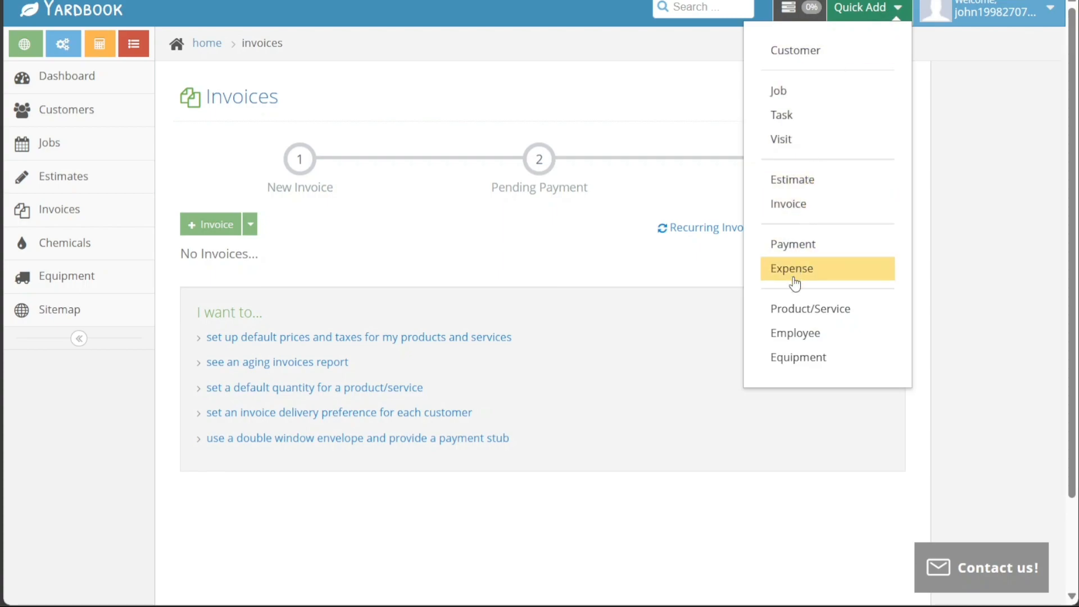
mouse_move(910, 62)
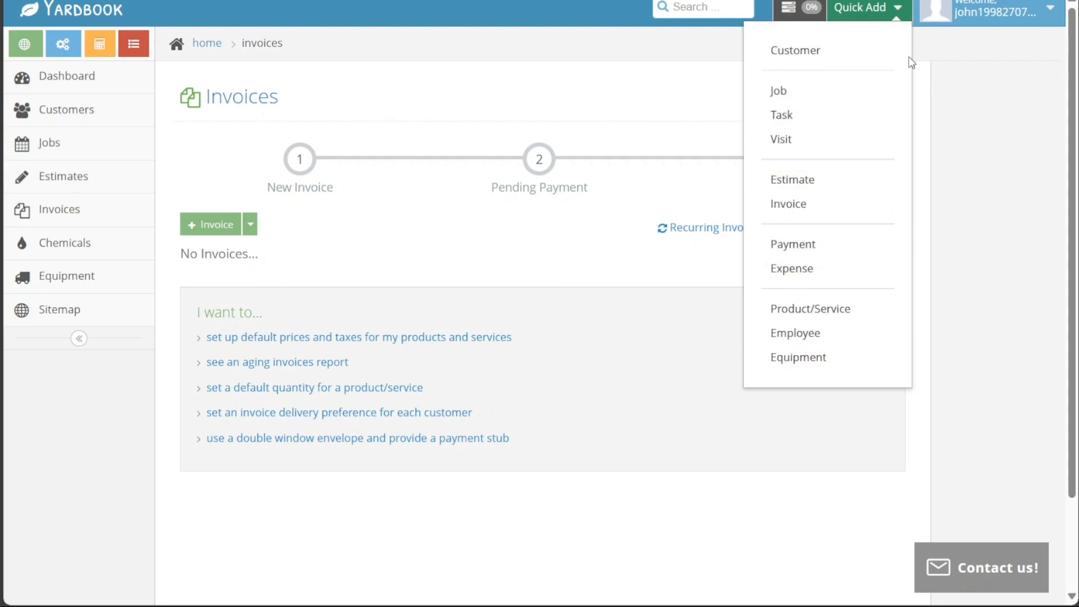
mouse_move(974, 102)
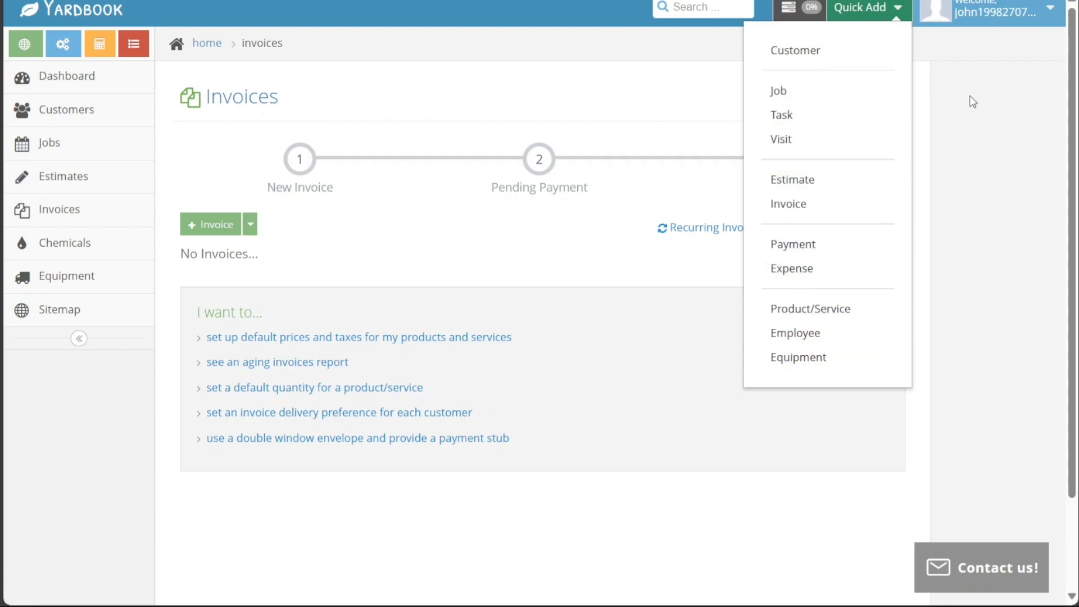
left_click(992, 10)
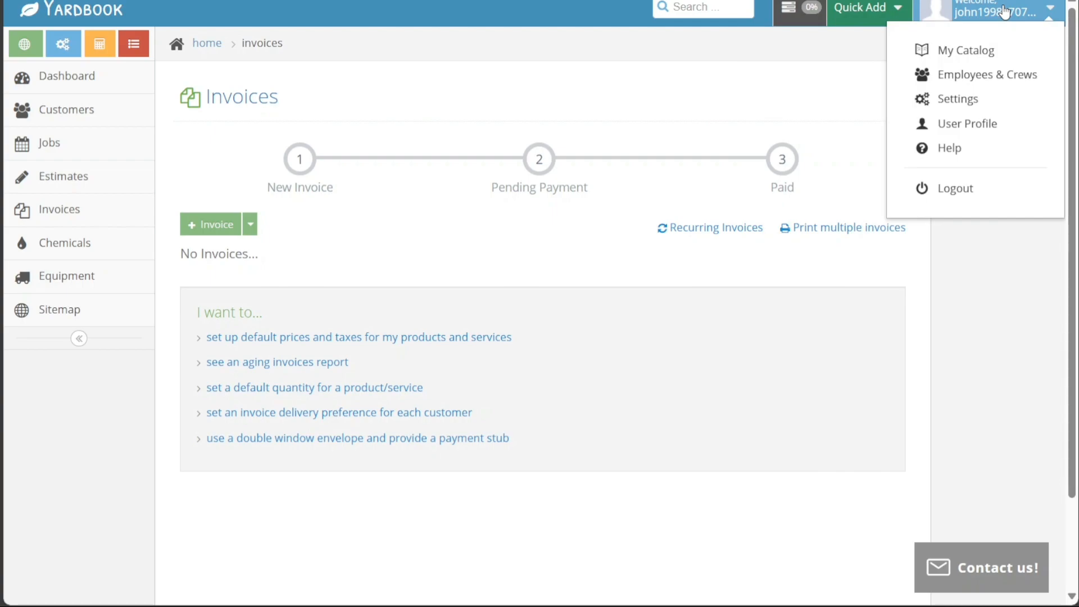
mouse_move(1059, 12)
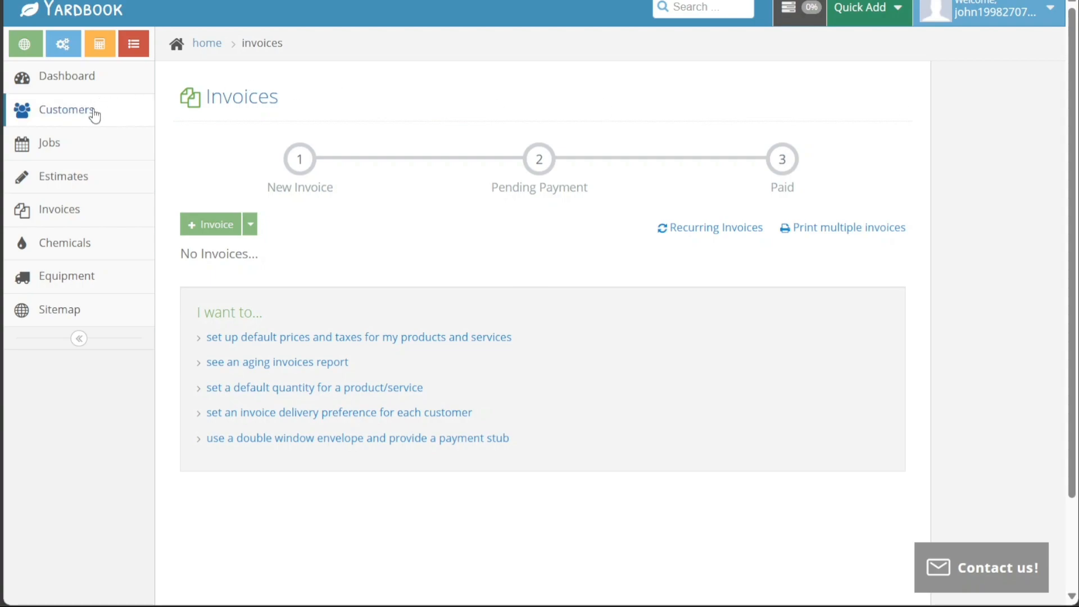
mouse_move(112, 114)
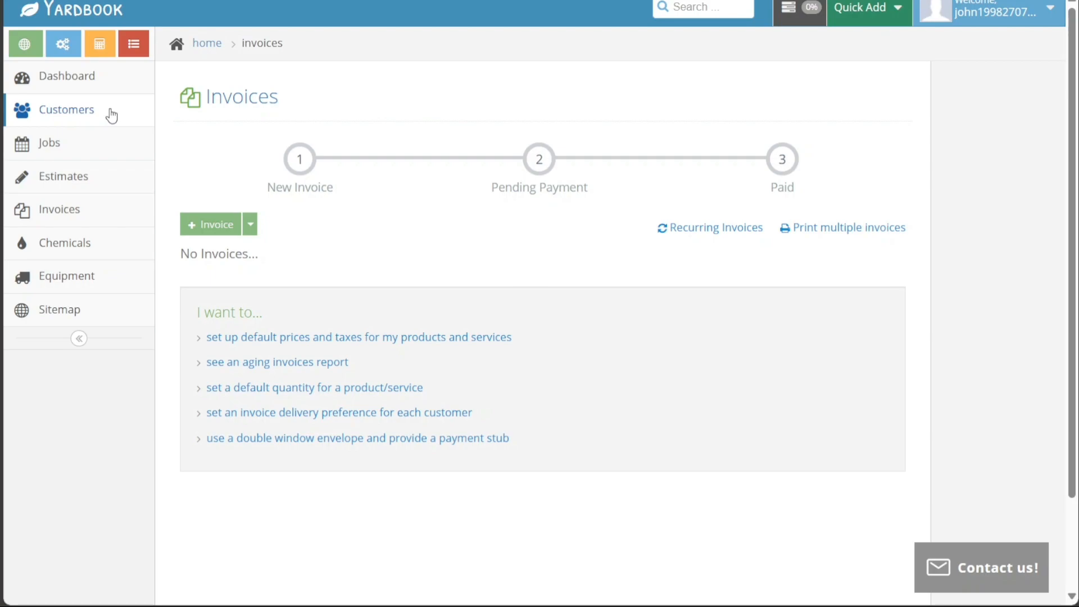
mouse_move(80, 120)
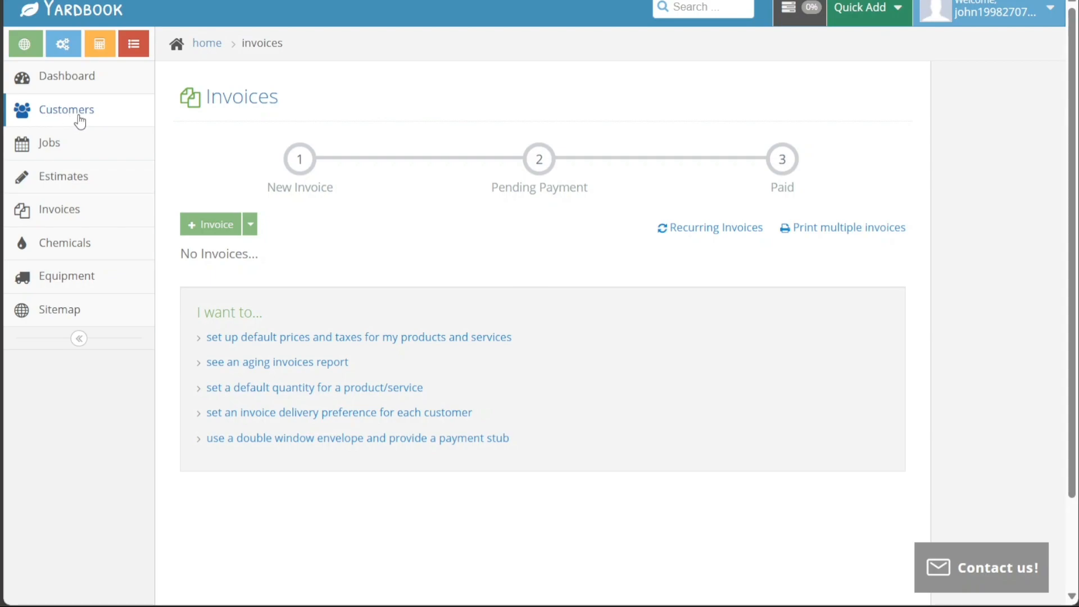
Step: Start a new customer from the Customers list and review its fields and Prospect? choices
left_click(66, 109)
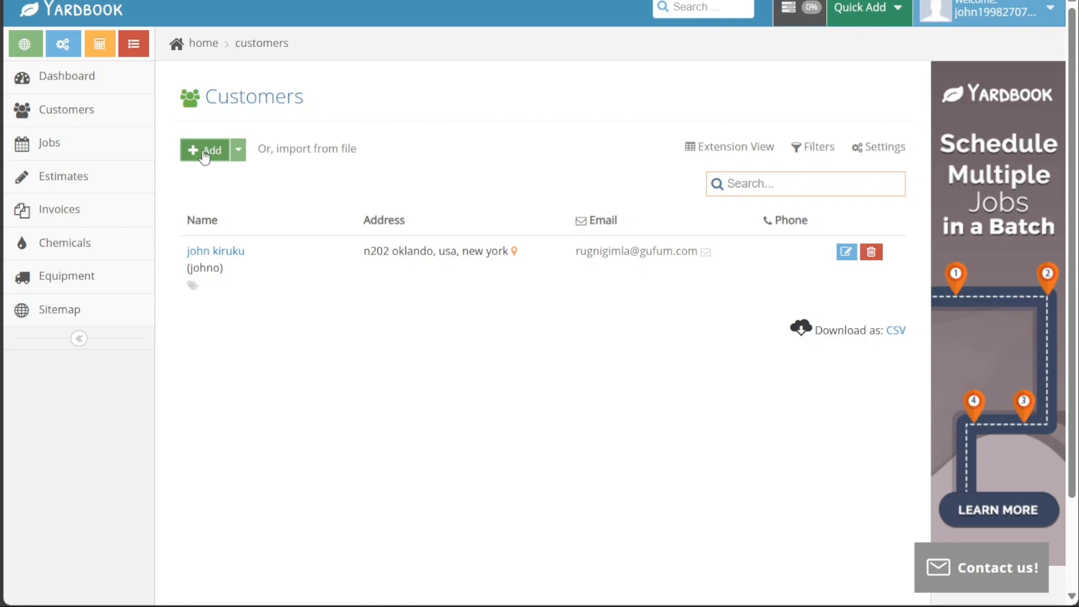
left_click(207, 150)
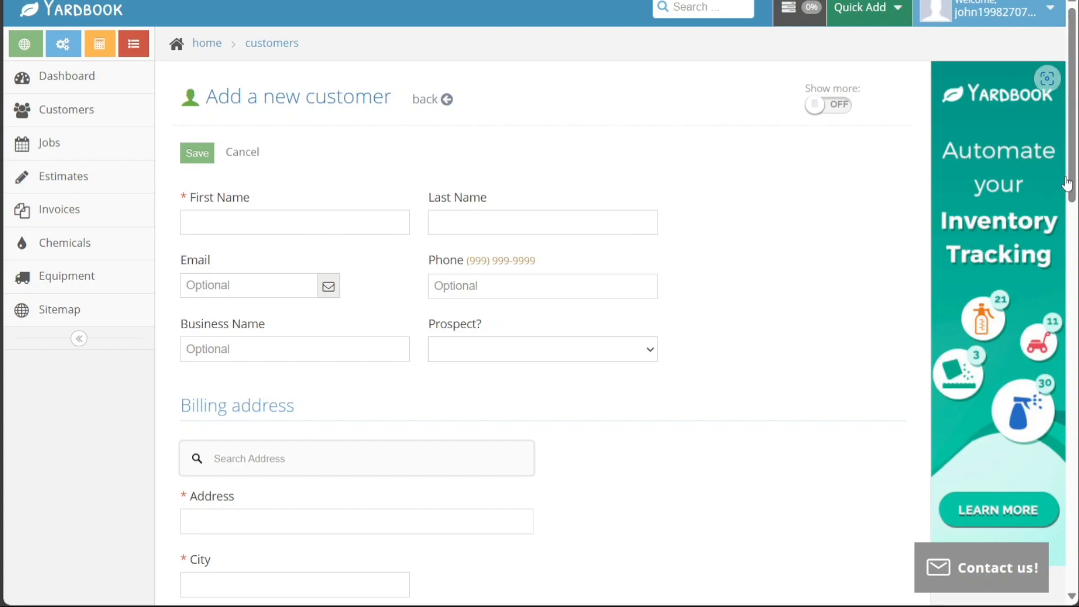
scroll("down", 3)
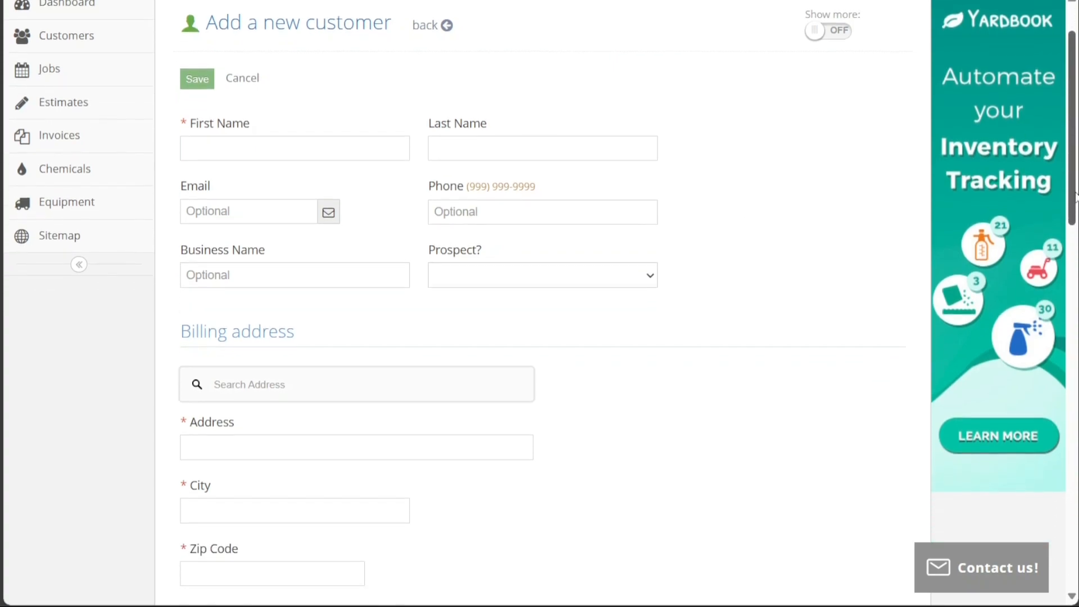
scroll("down", 3)
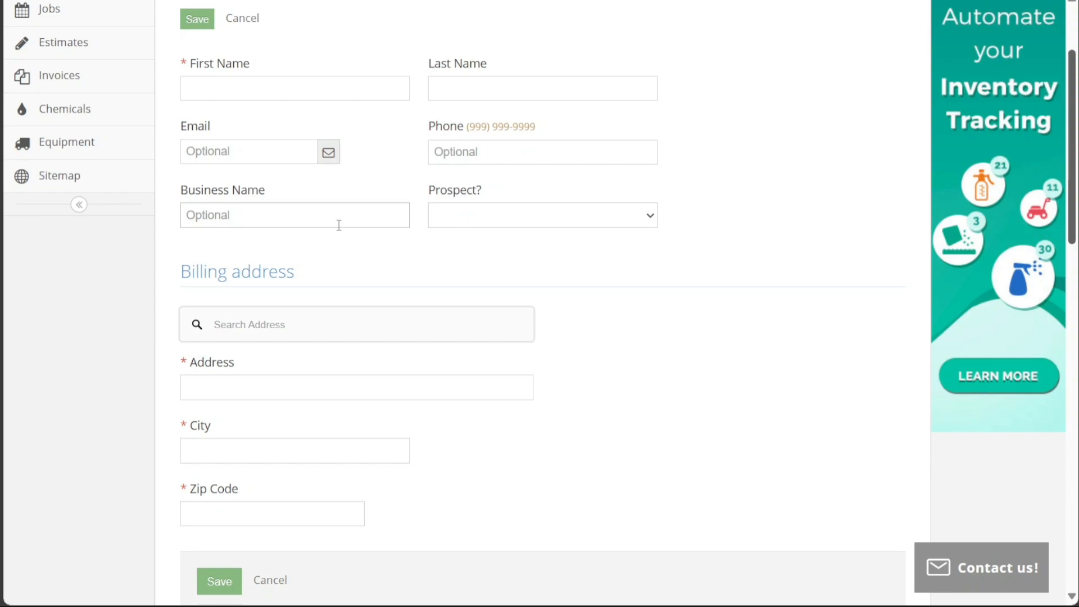
mouse_move(638, 223)
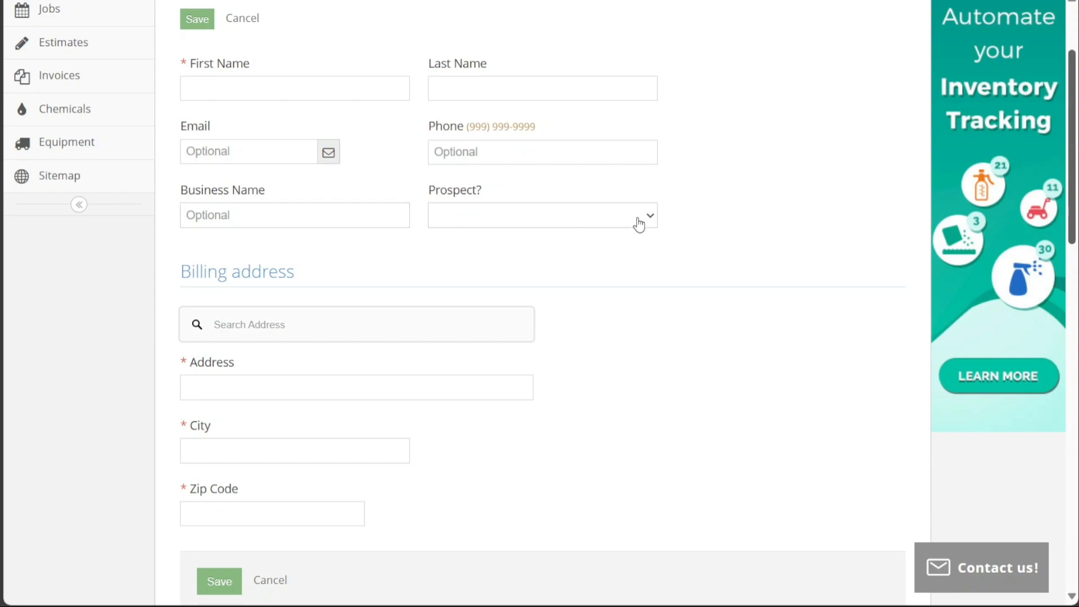
left_click(542, 215)
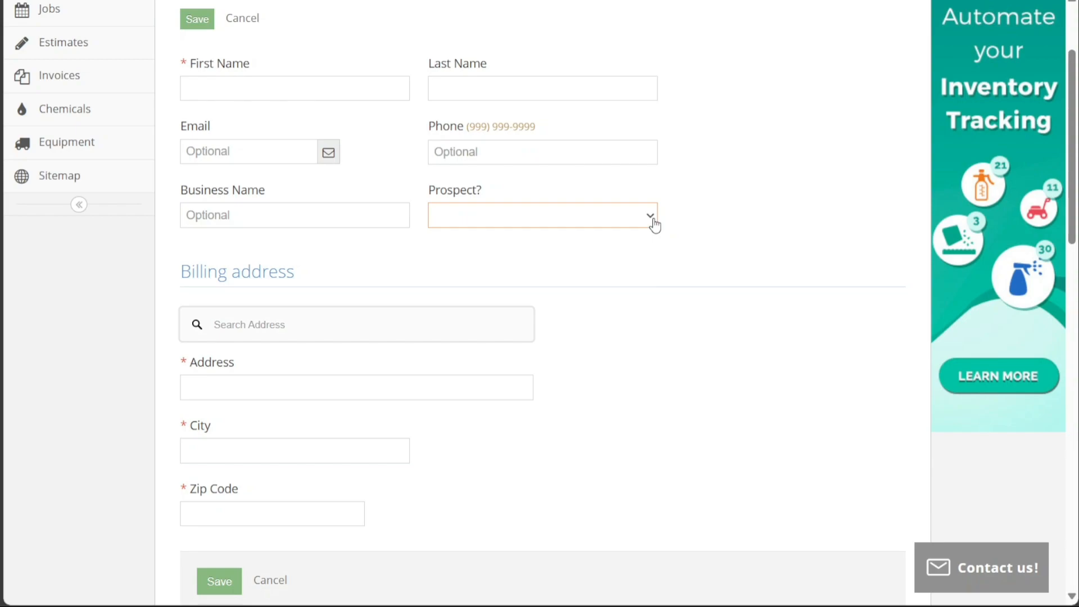
mouse_move(682, 269)
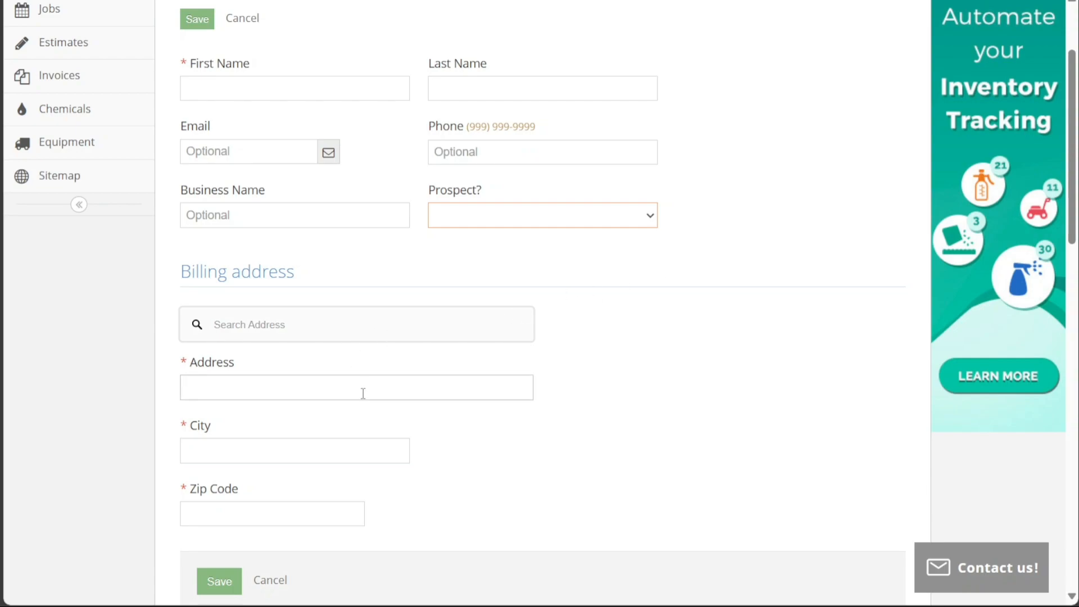
mouse_move(388, 434)
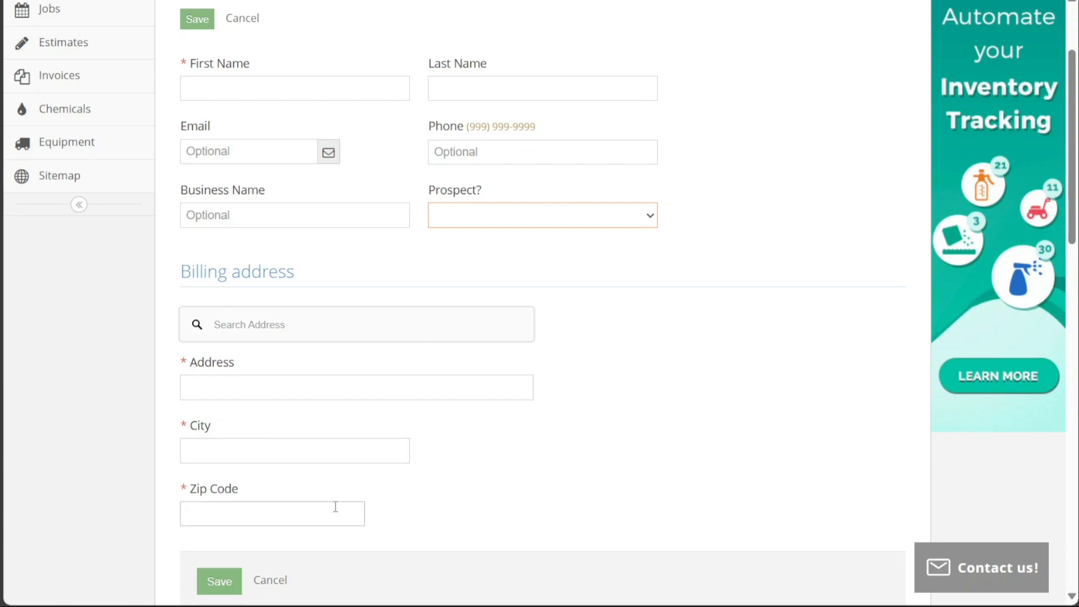
mouse_move(532, 495)
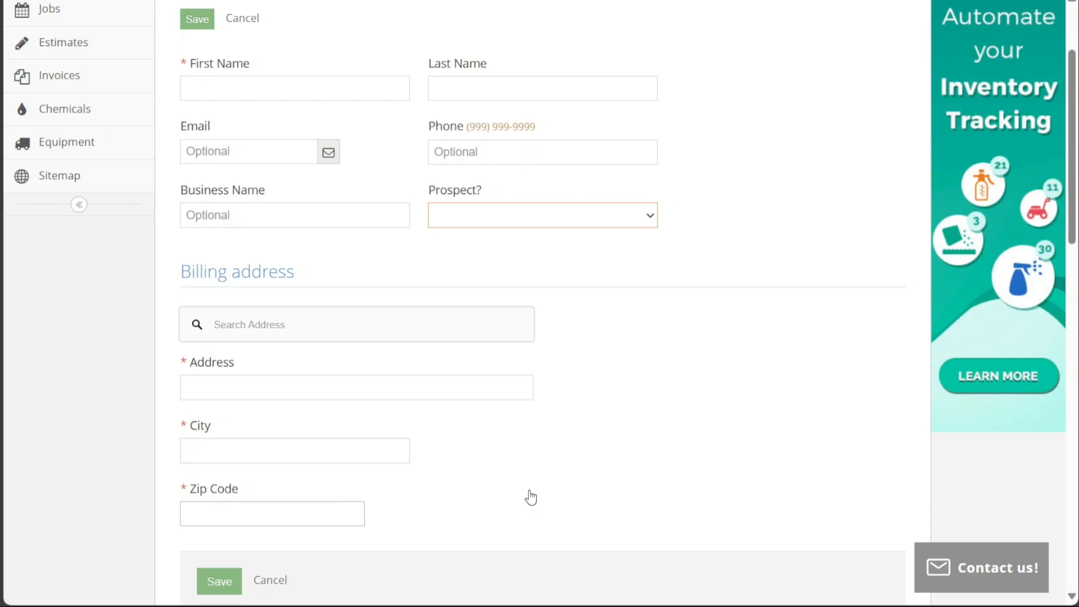
mouse_move(971, 339)
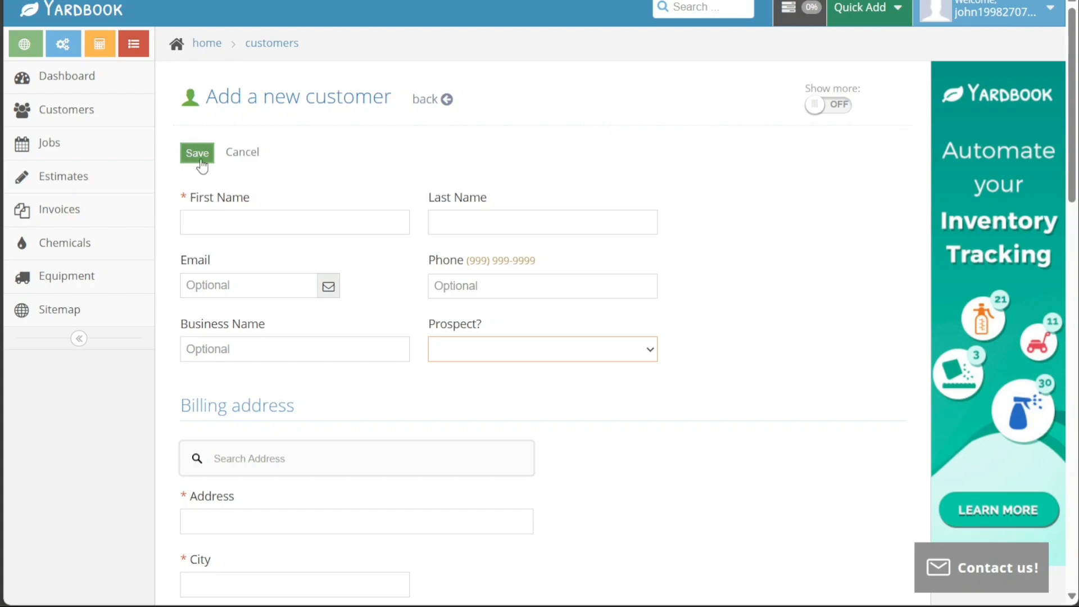
mouse_move(337, 188)
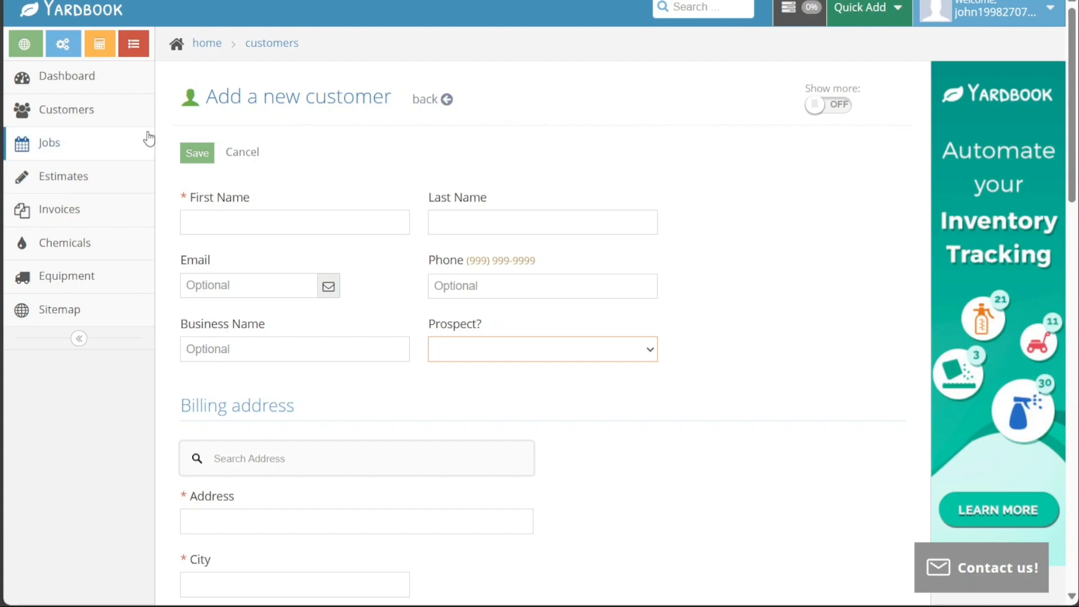
mouse_move(196, 126)
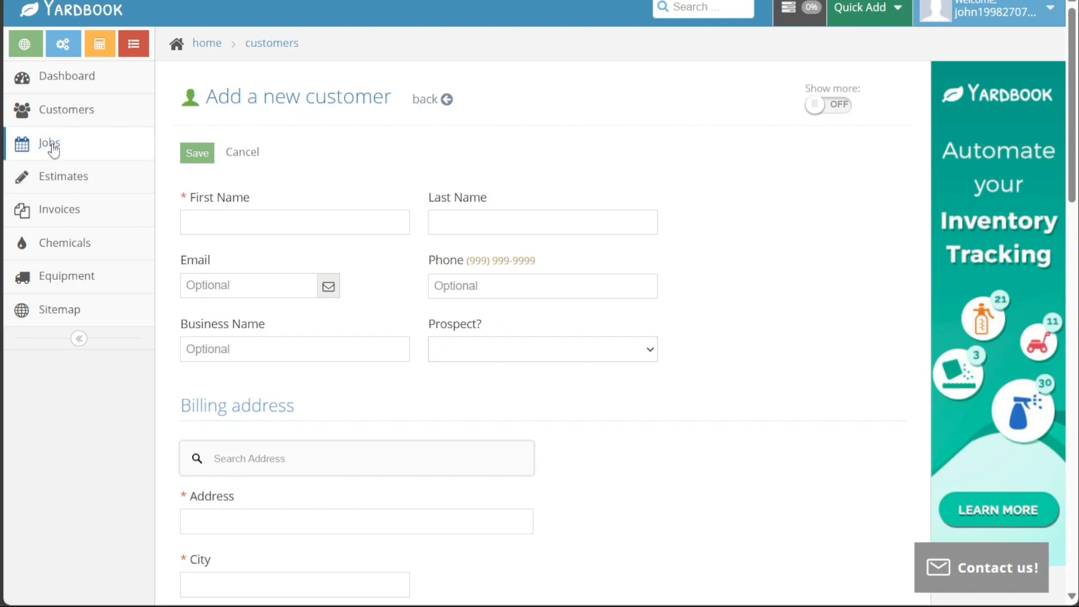
left_click(48, 143)
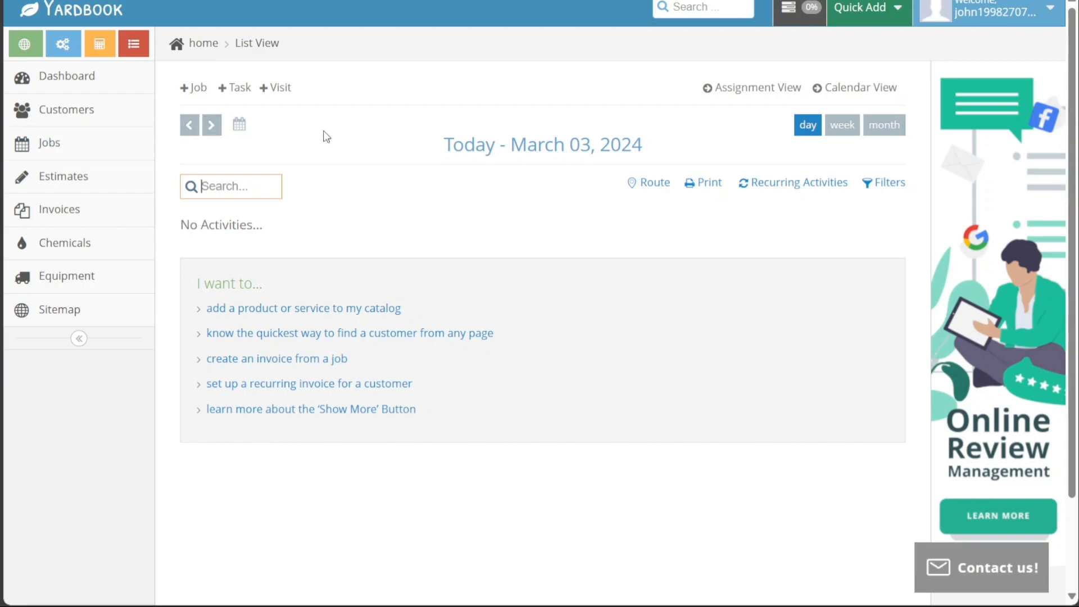
mouse_move(179, 100)
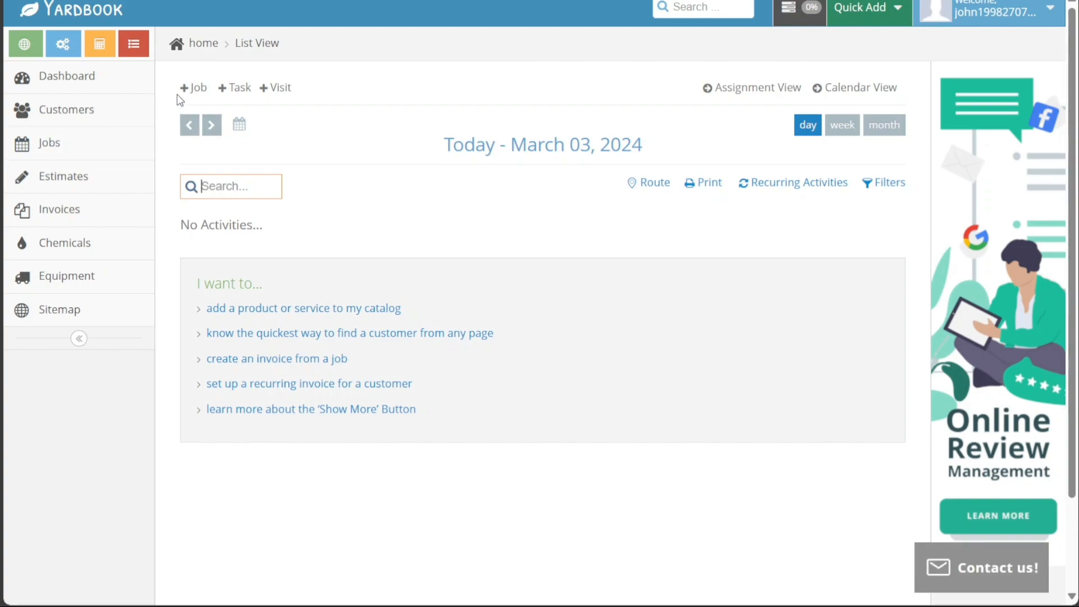
mouse_move(183, 104)
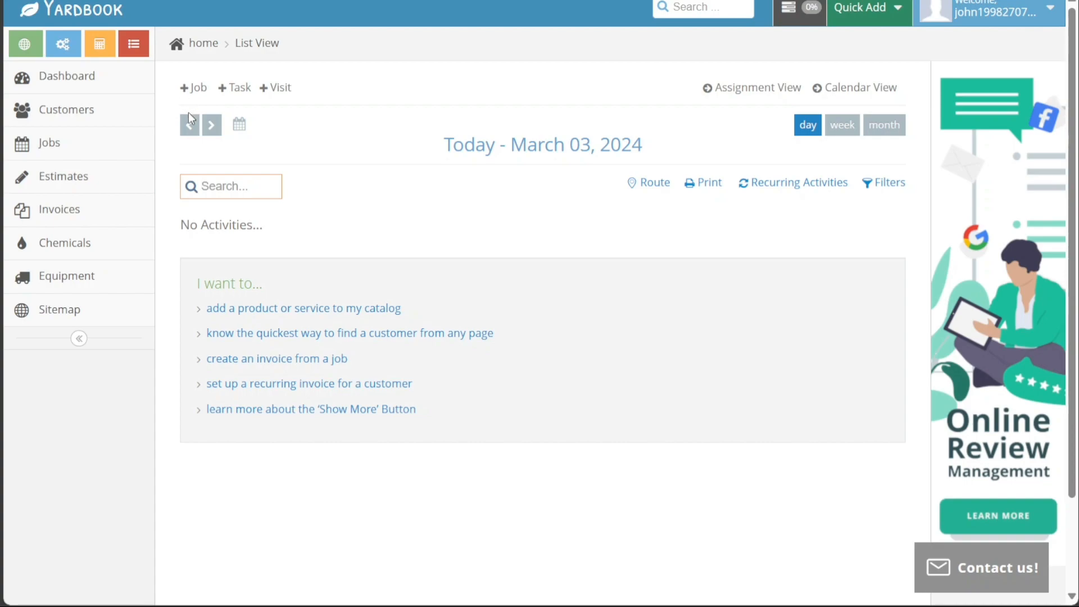
mouse_move(195, 90)
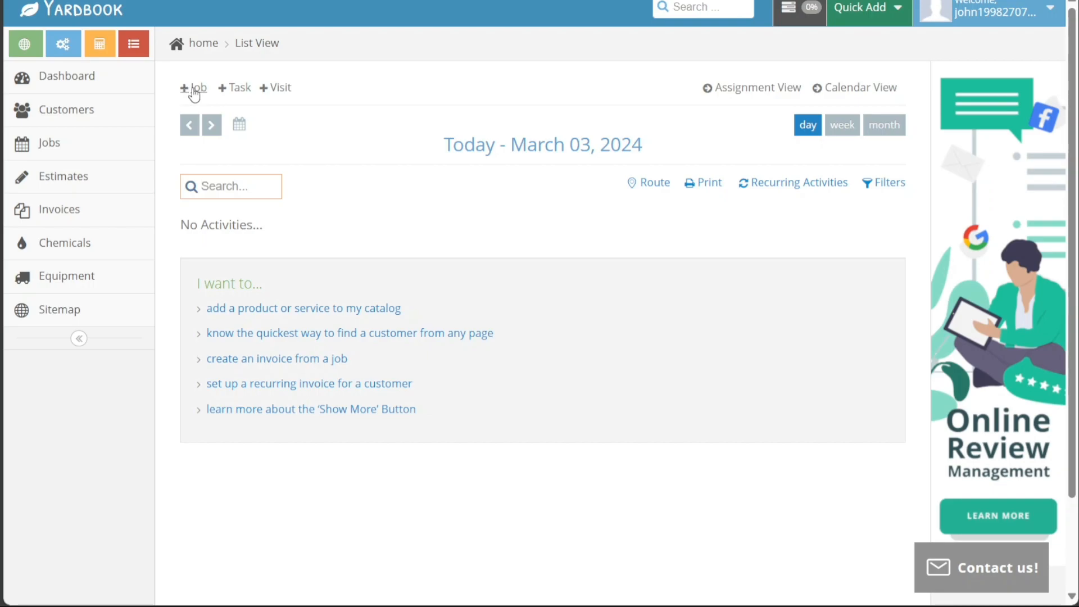
Step: Start a New Job and point out its Description, Property Address and optional Start Time fields
left_click(192, 87)
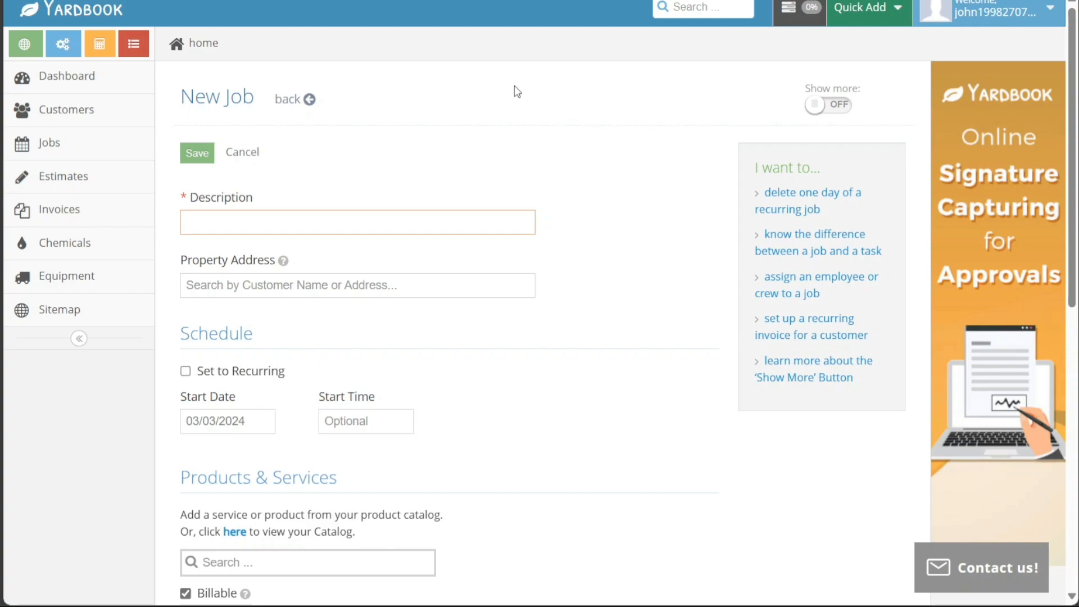
left_click(358, 221)
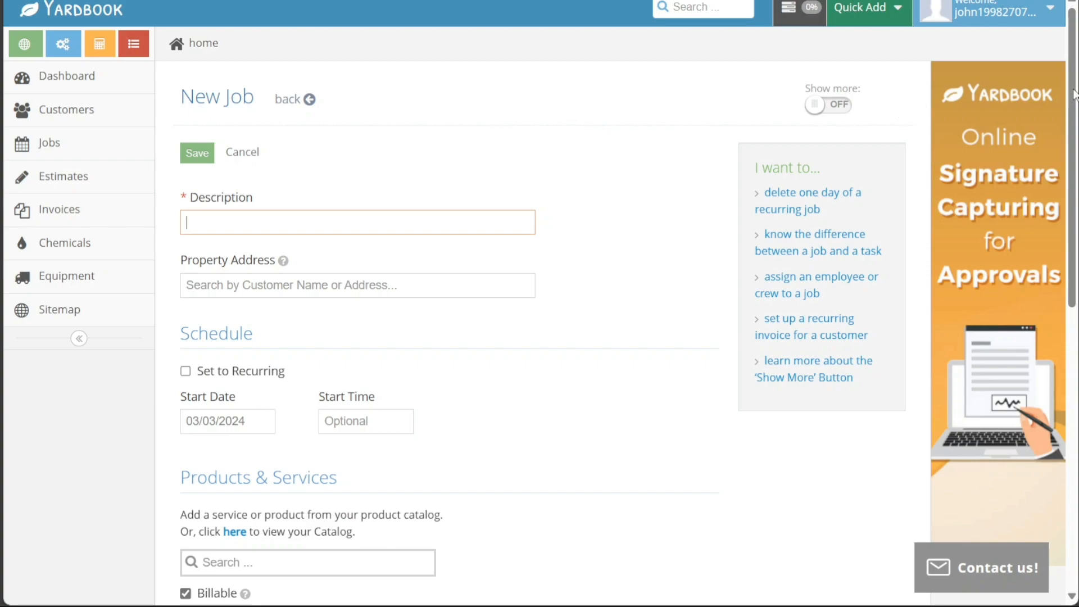
scroll("down", 3)
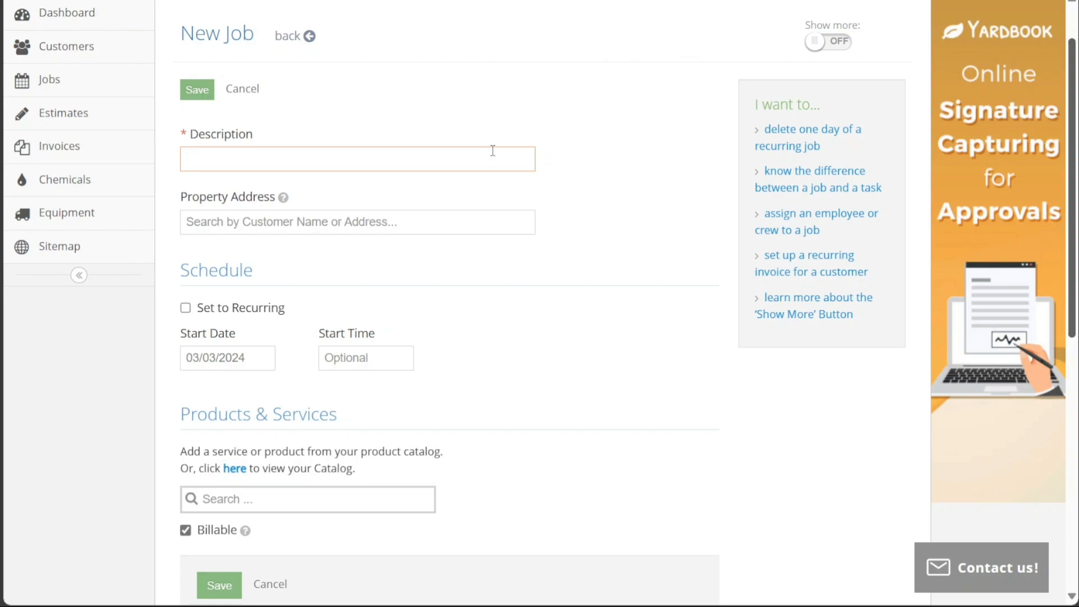
left_click(358, 222)
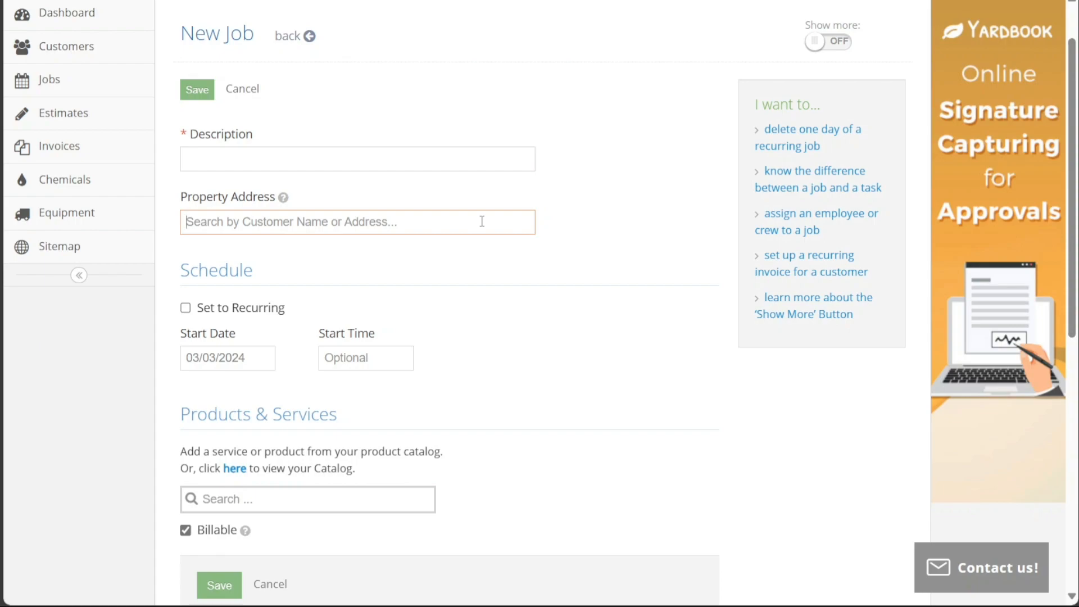
mouse_move(224, 269)
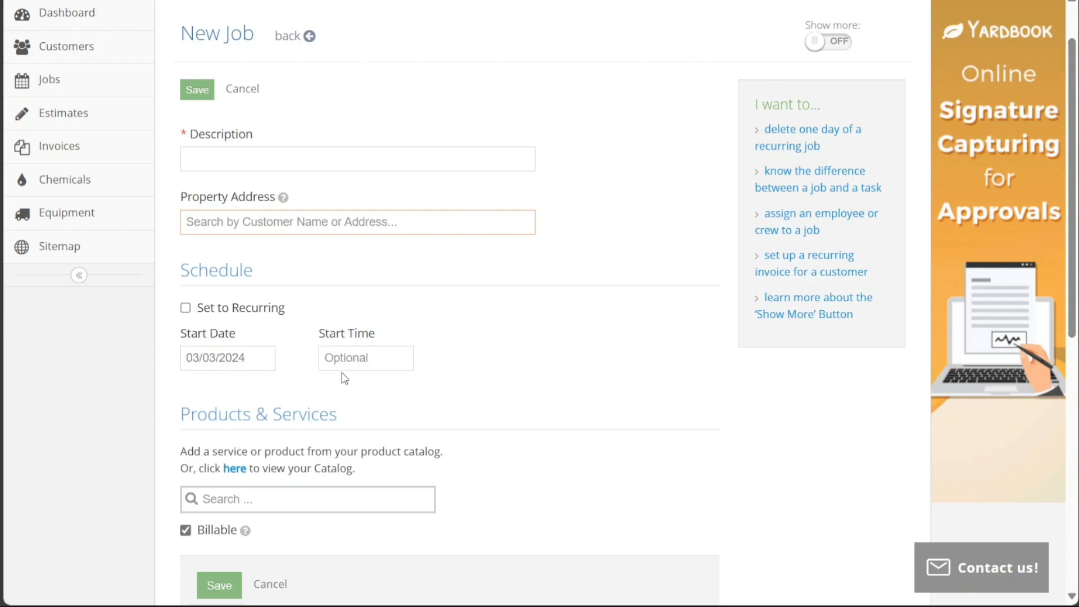
left_click(365, 357)
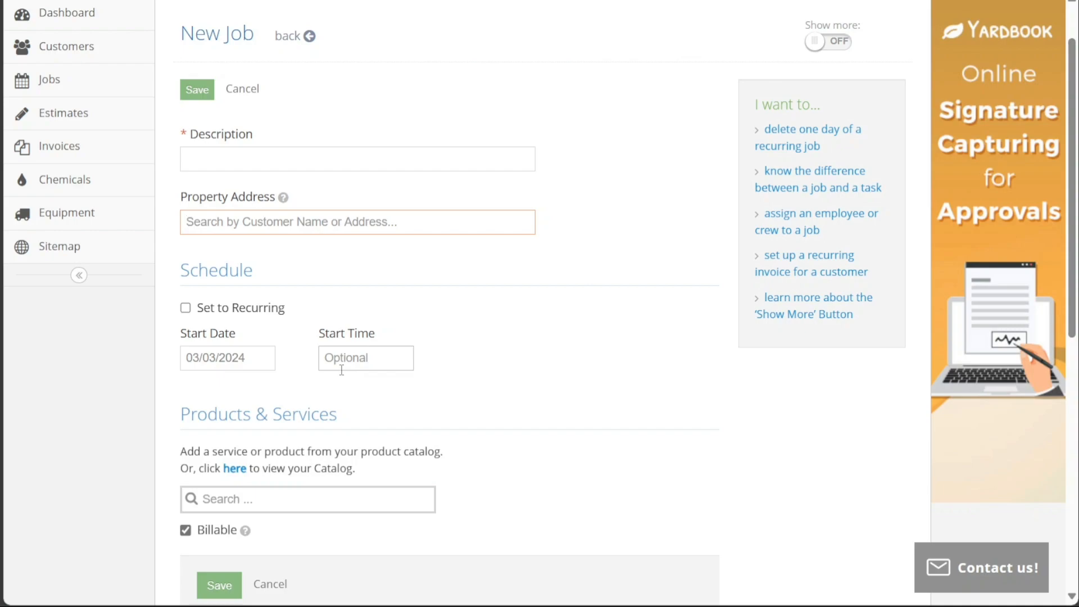
mouse_move(719, 385)
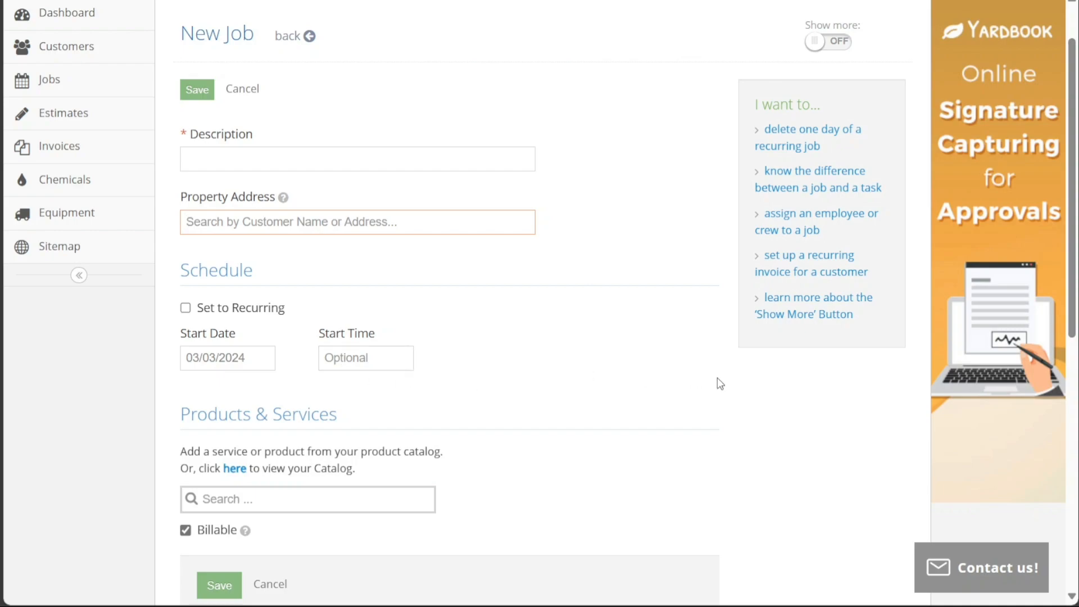
left_click(357, 221)
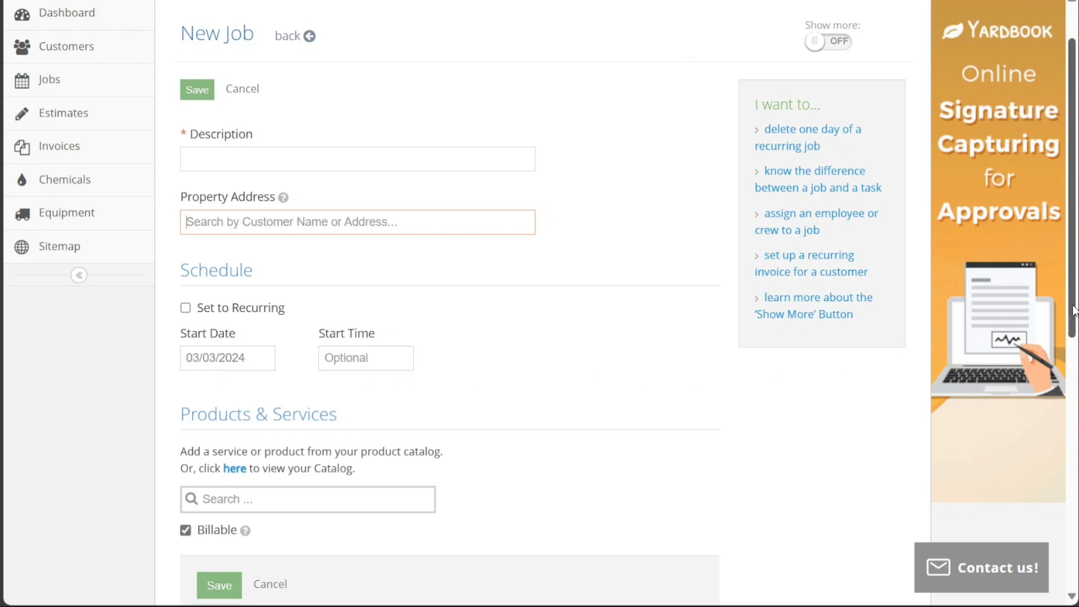
scroll("down", 3)
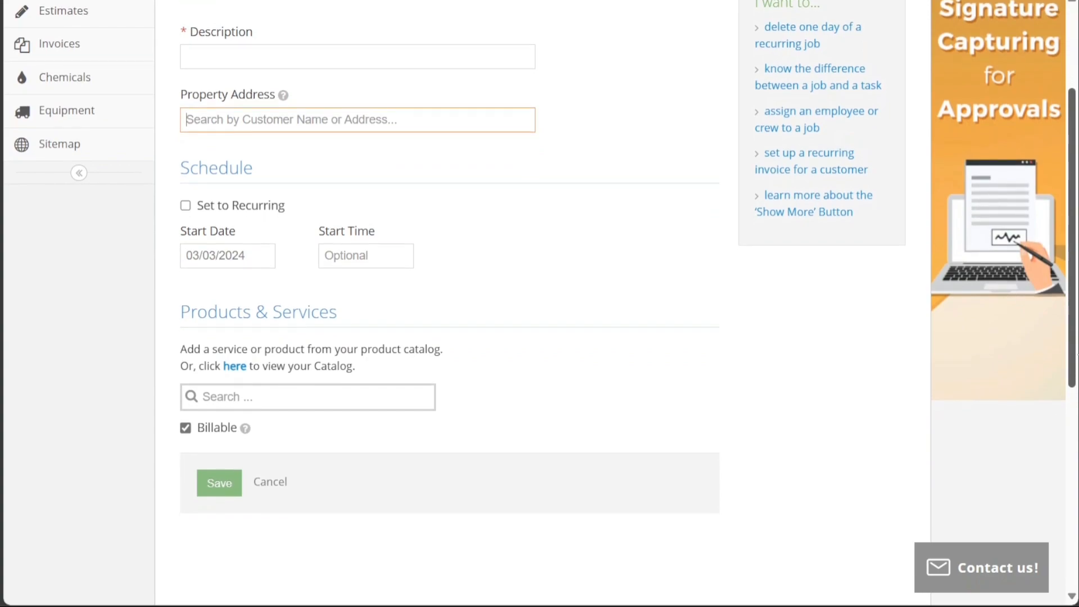
mouse_move(615, 316)
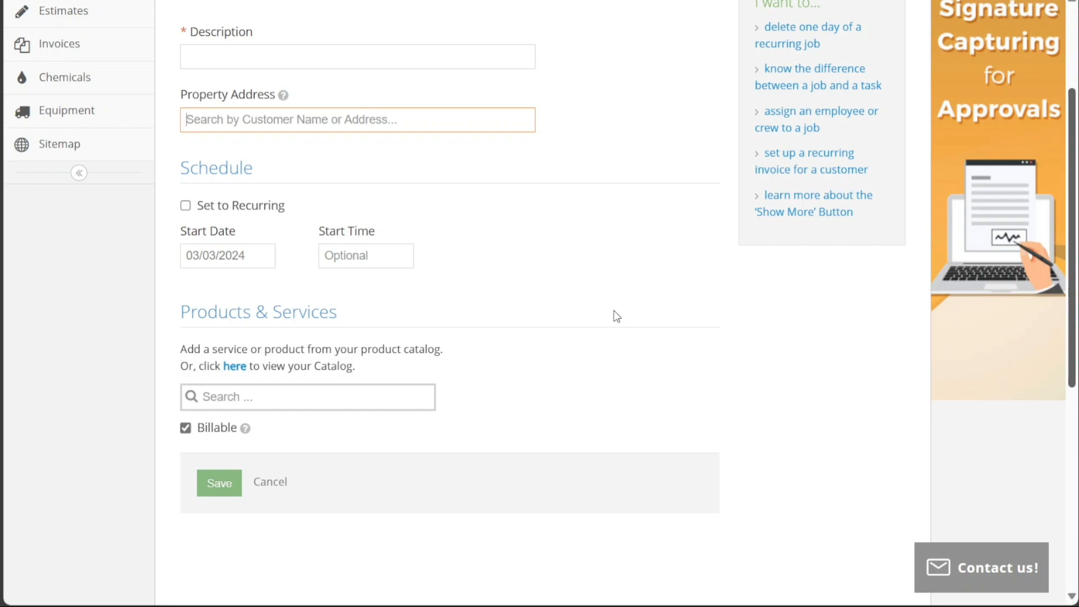
mouse_move(455, 316)
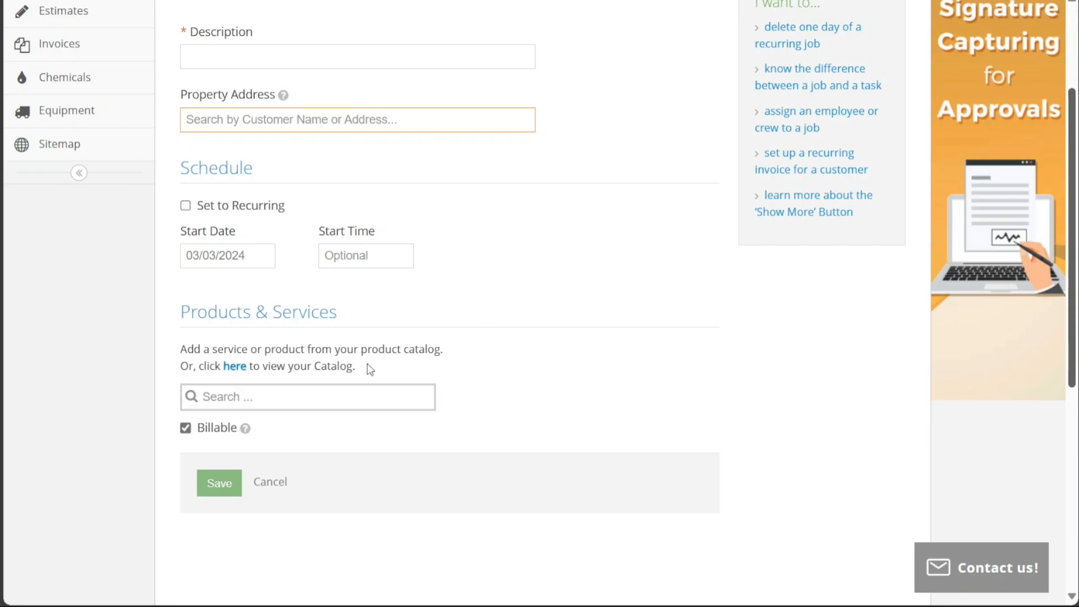
mouse_move(430, 365)
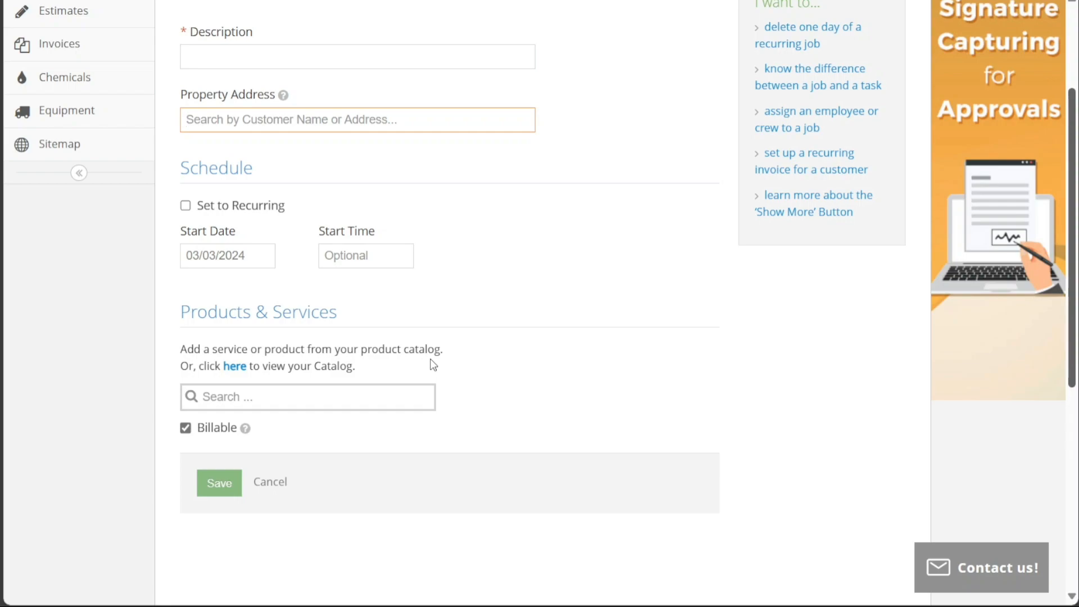
mouse_move(673, 442)
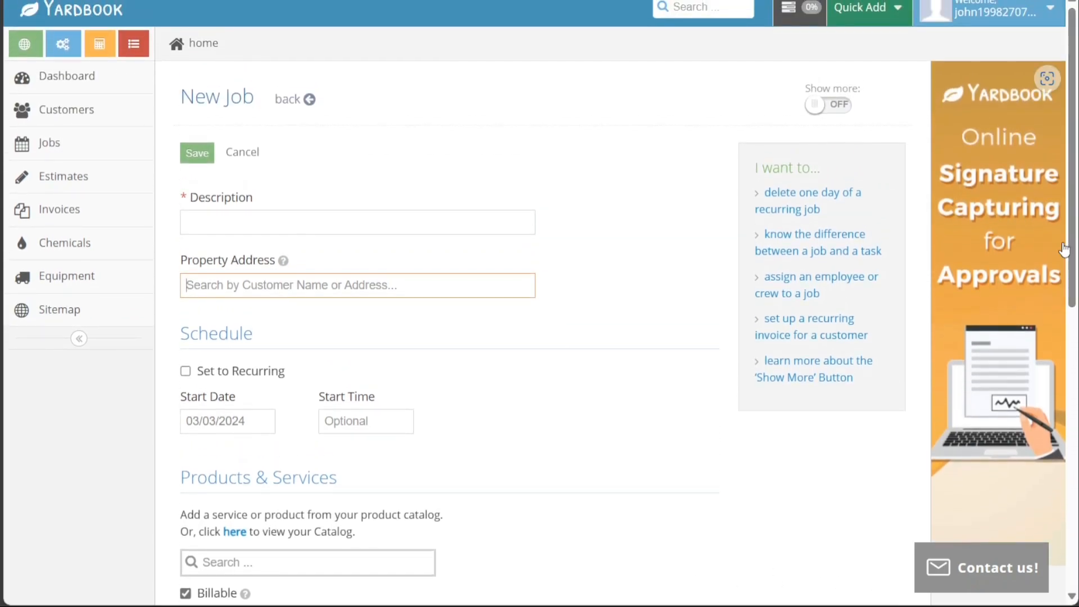
mouse_move(654, 155)
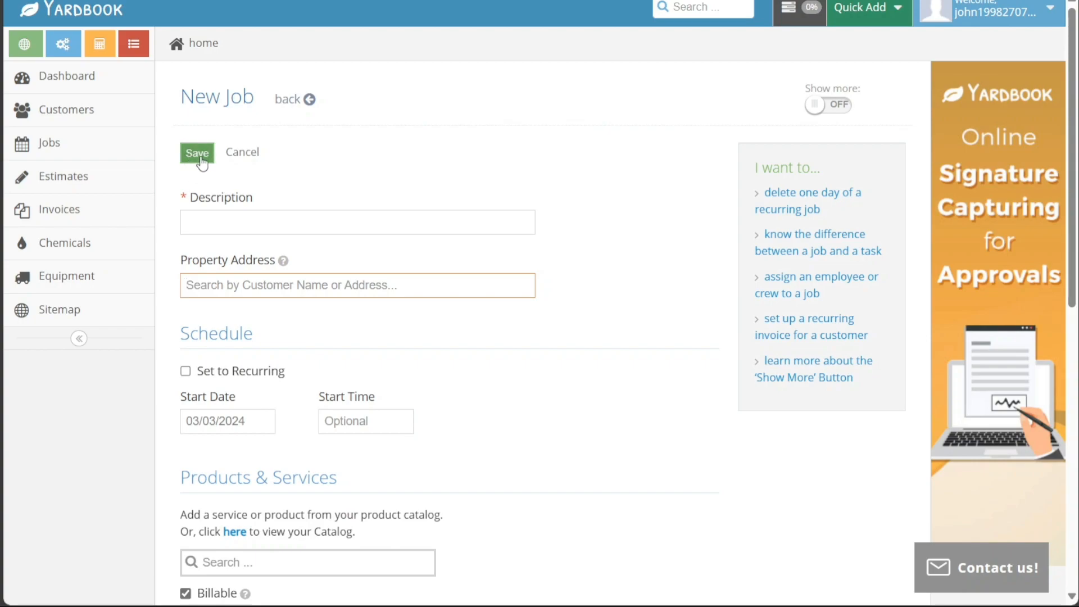
mouse_move(357, 188)
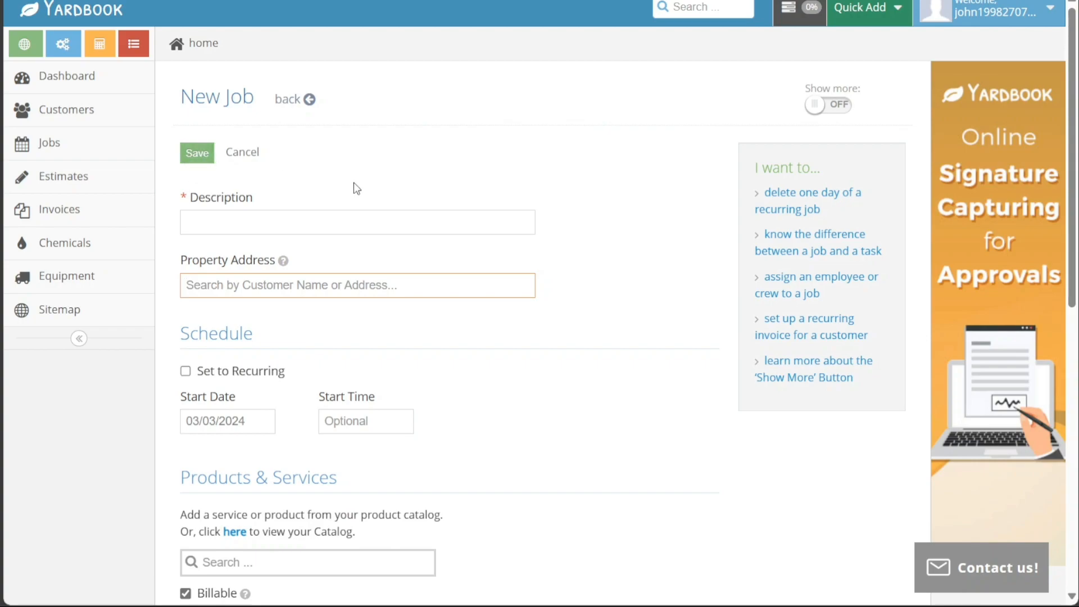
mouse_move(348, 134)
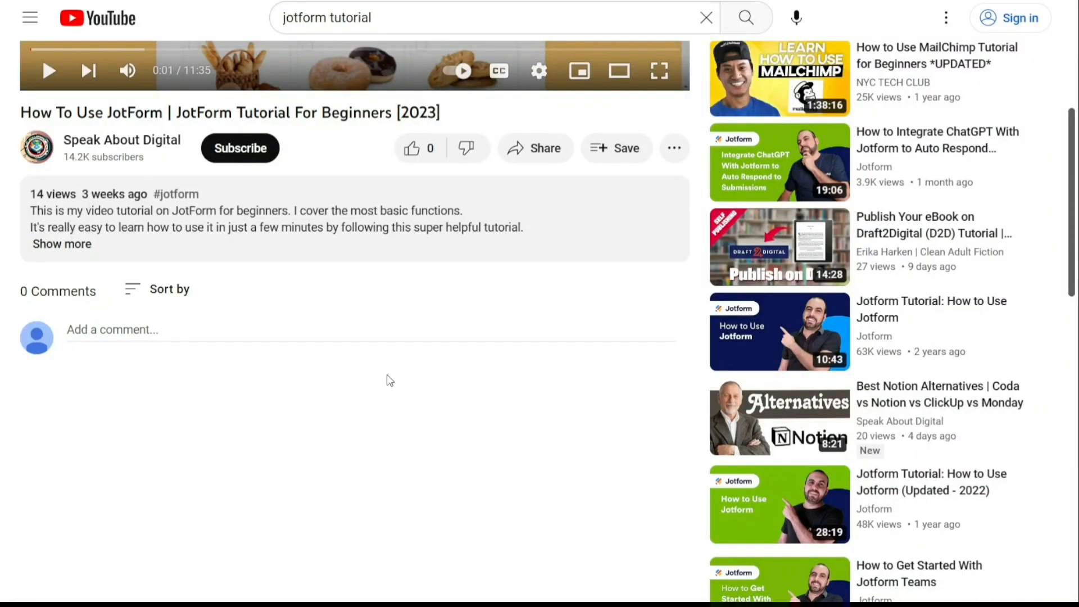
Step: Reveal the sign-up link in the YouTube video's full description
left_click(61, 244)
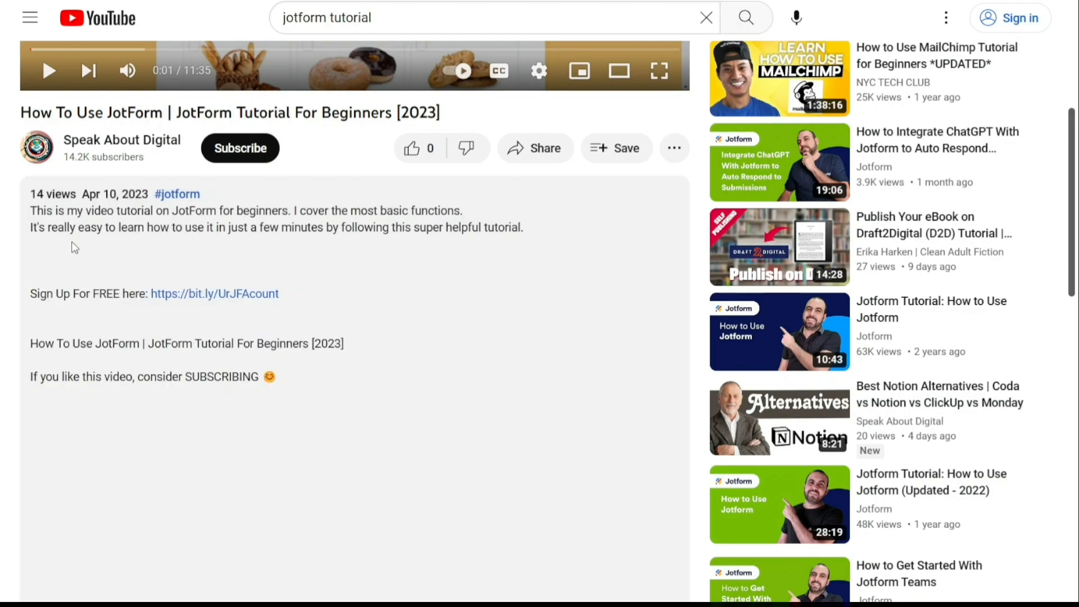
mouse_move(217, 297)
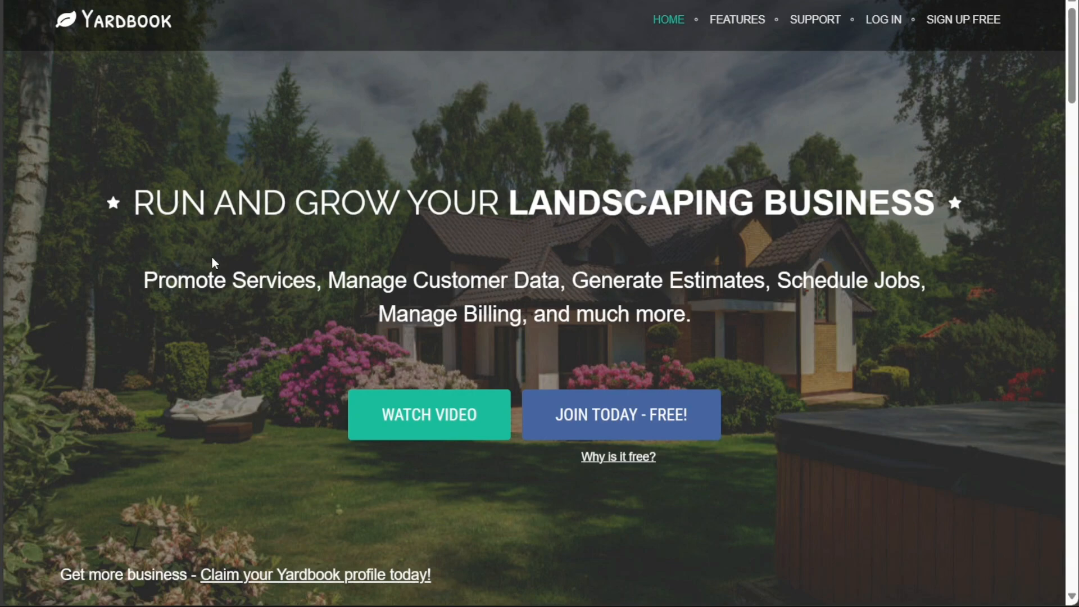
mouse_move(238, 271)
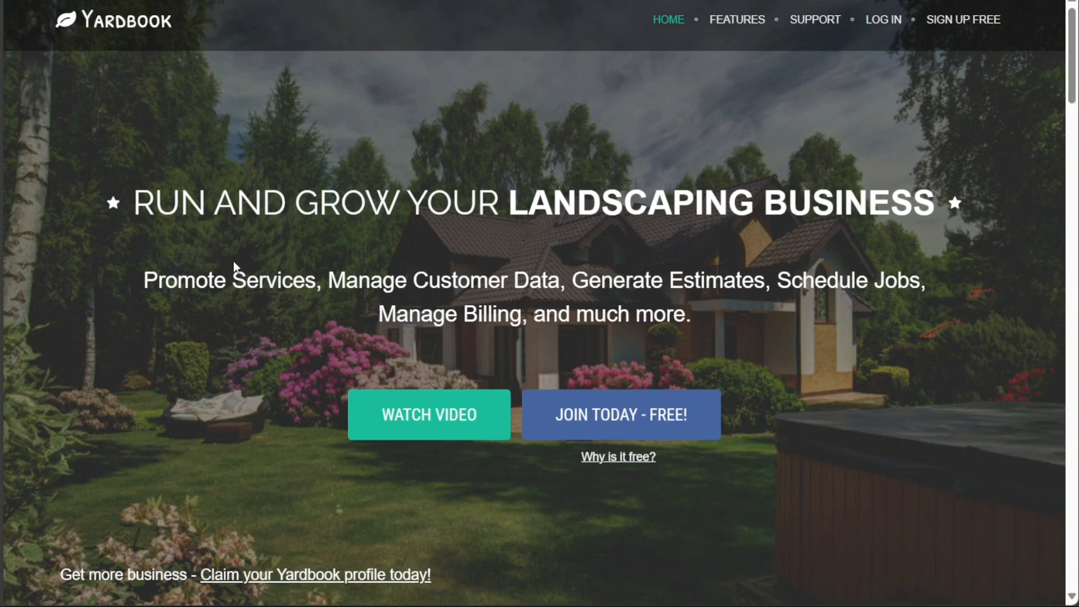